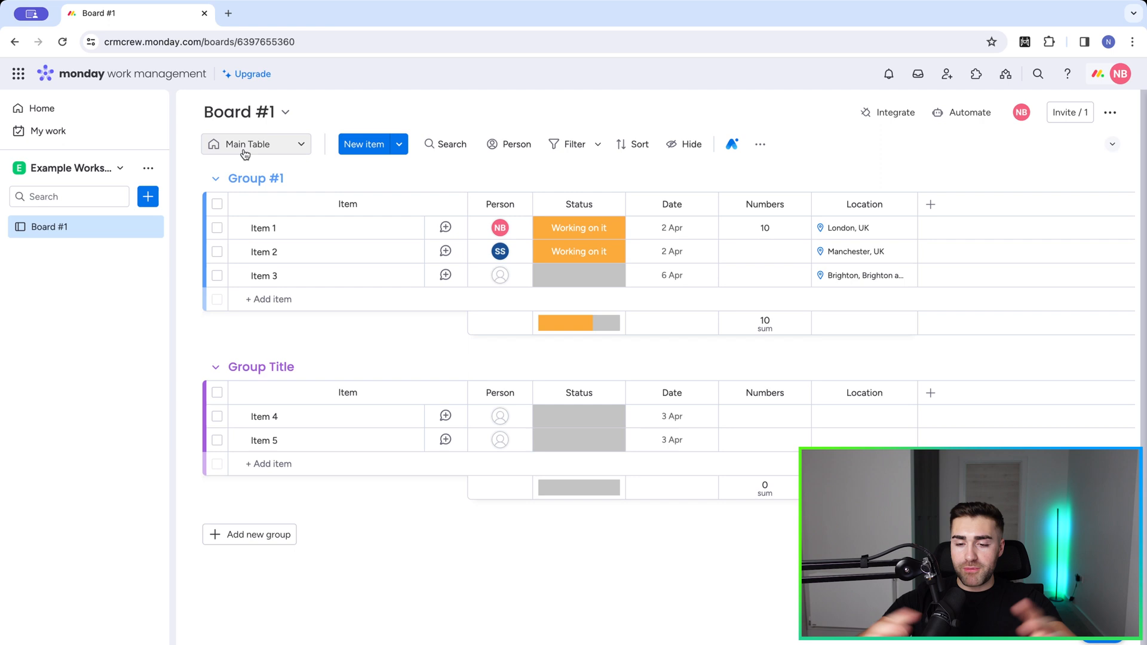
# - Save Board #1 as a standard template from its sidebar options and confirm
pyautogui.click(255, 178)
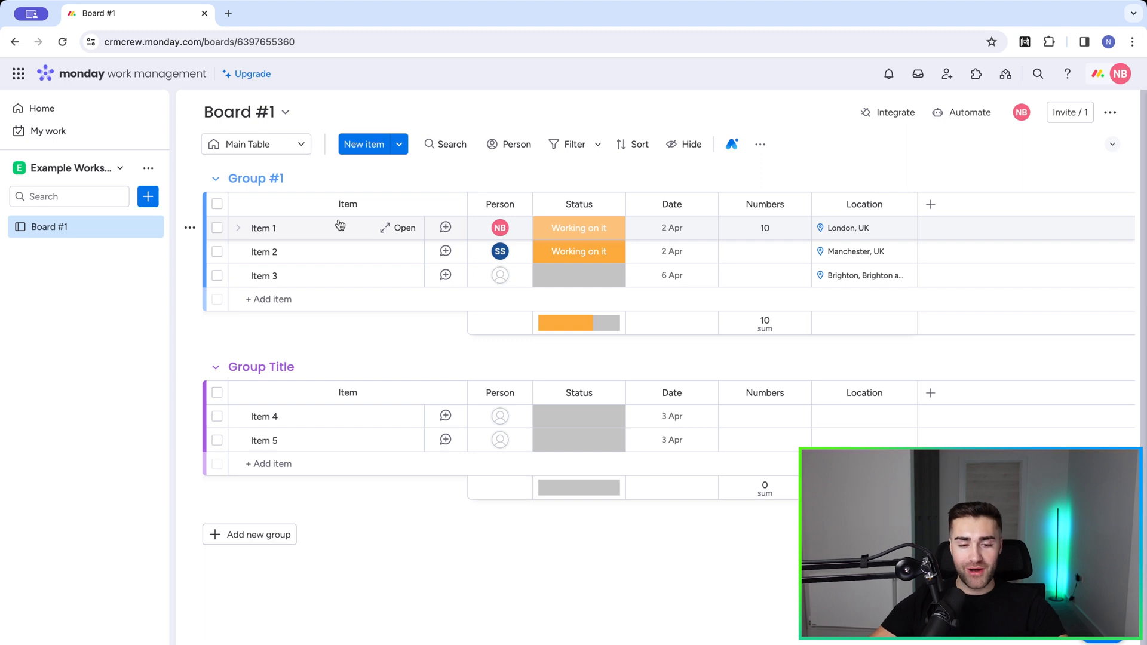
pyautogui.click(256, 179)
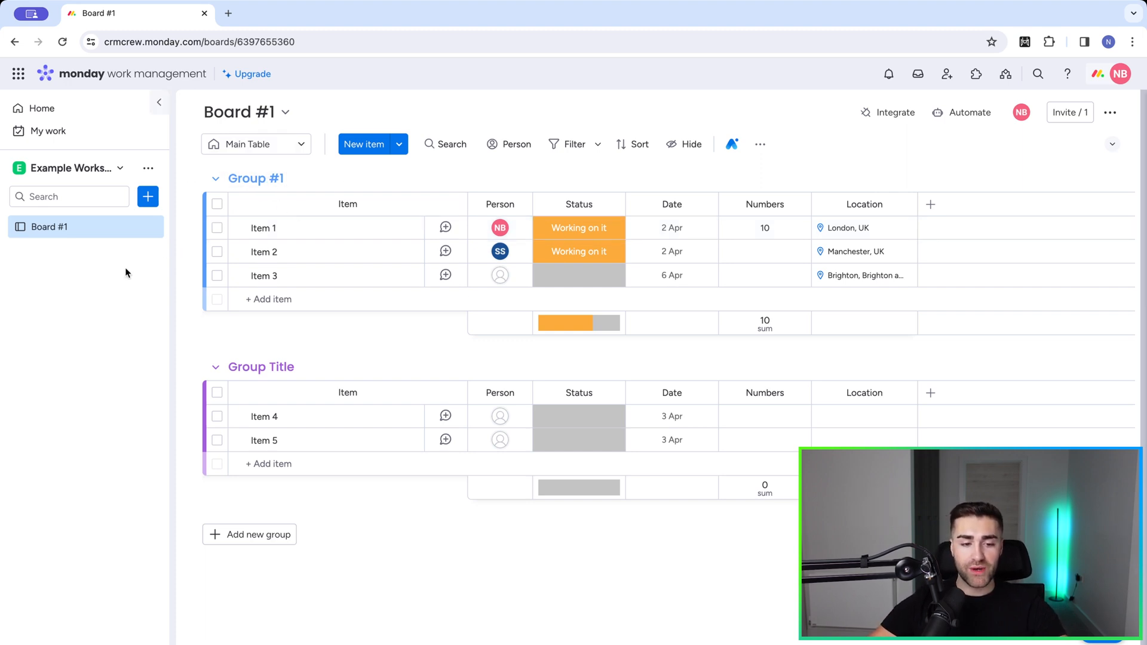
pyautogui.moveTo(134, 269)
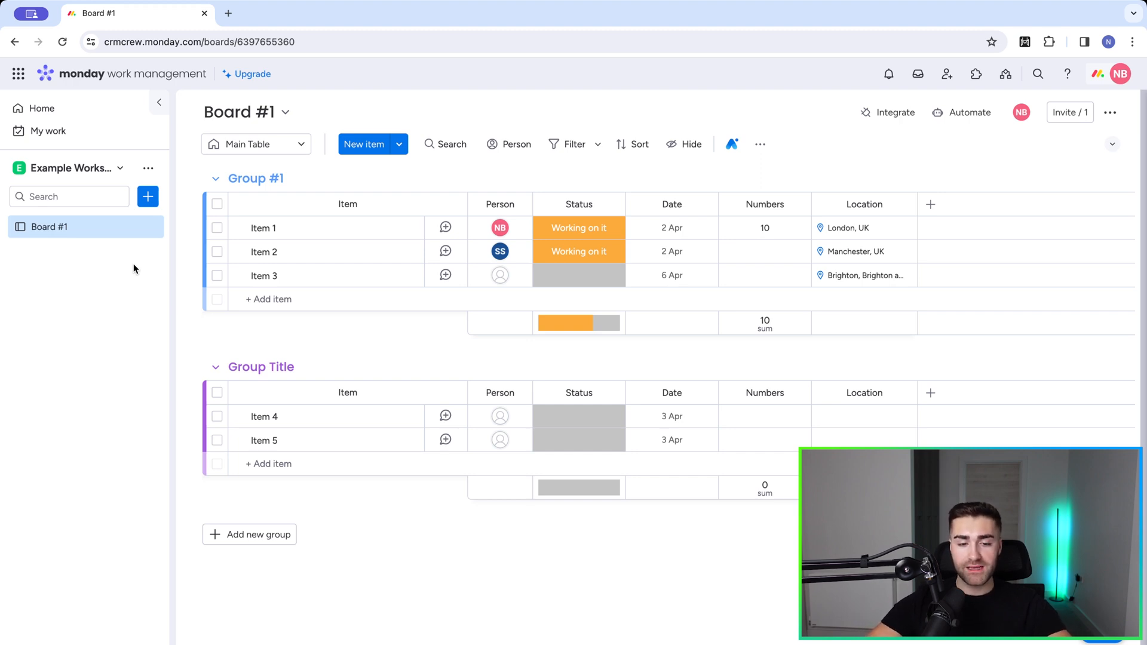
pyautogui.moveTo(366, 270)
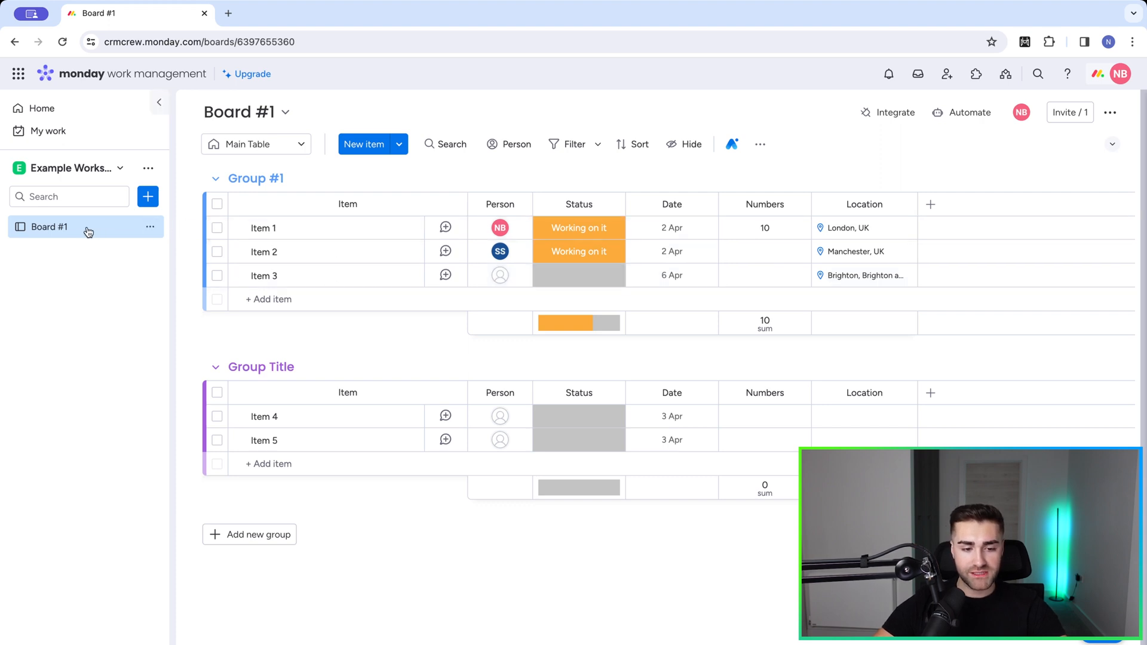
pyautogui.moveTo(28, 229)
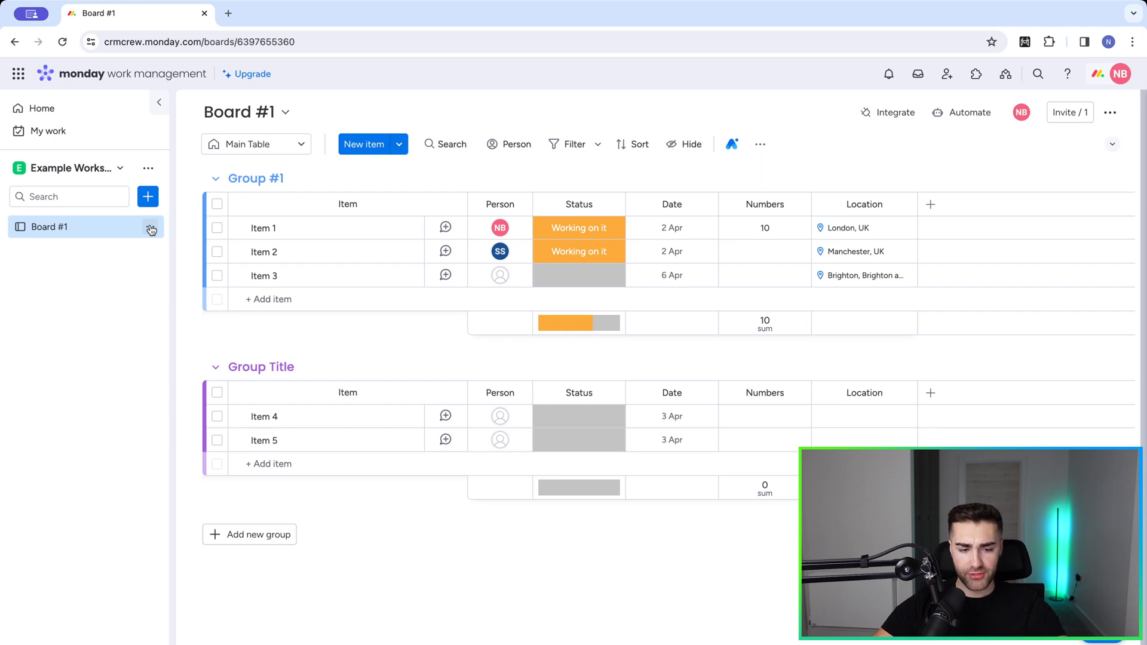
pyautogui.click(150, 227)
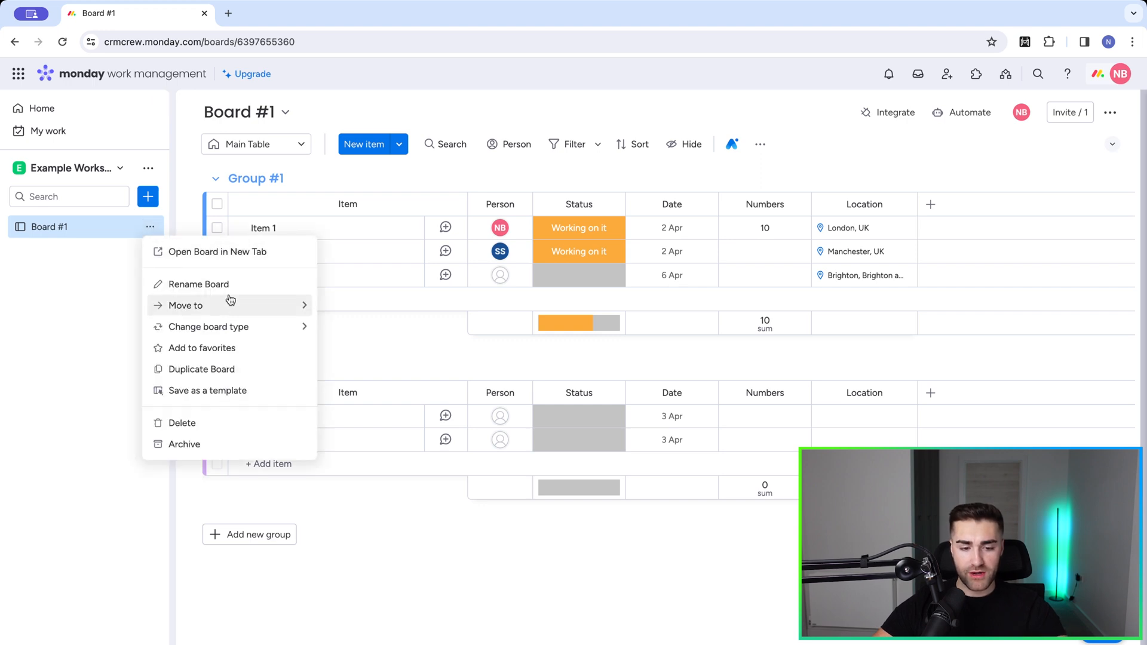
pyautogui.moveTo(178, 397)
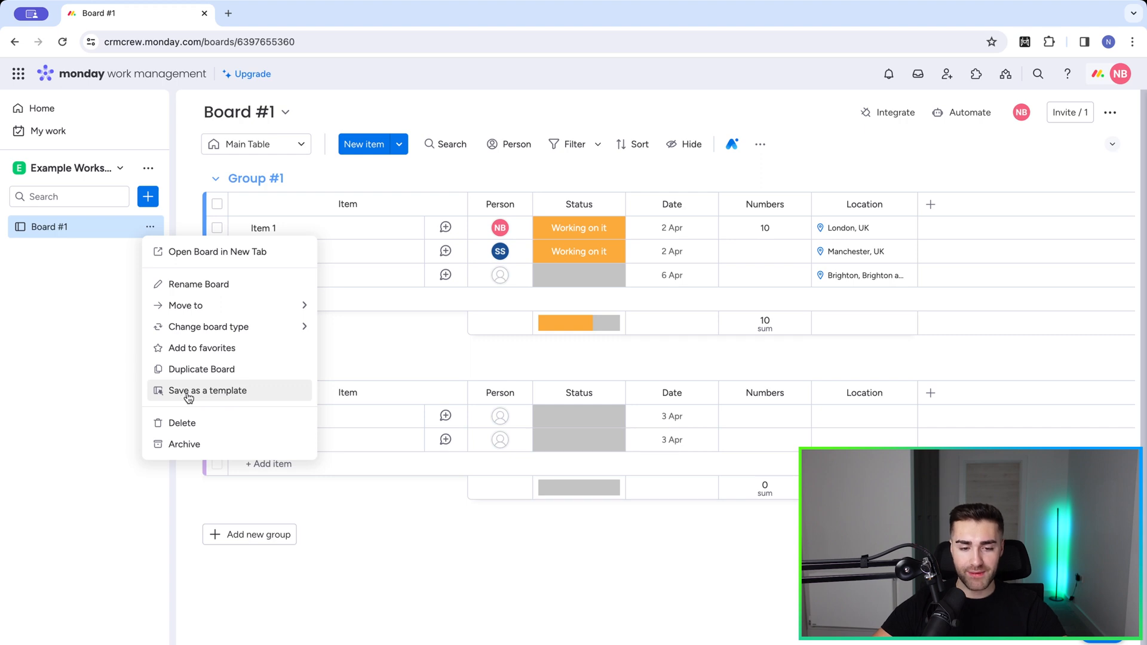
pyautogui.click(208, 391)
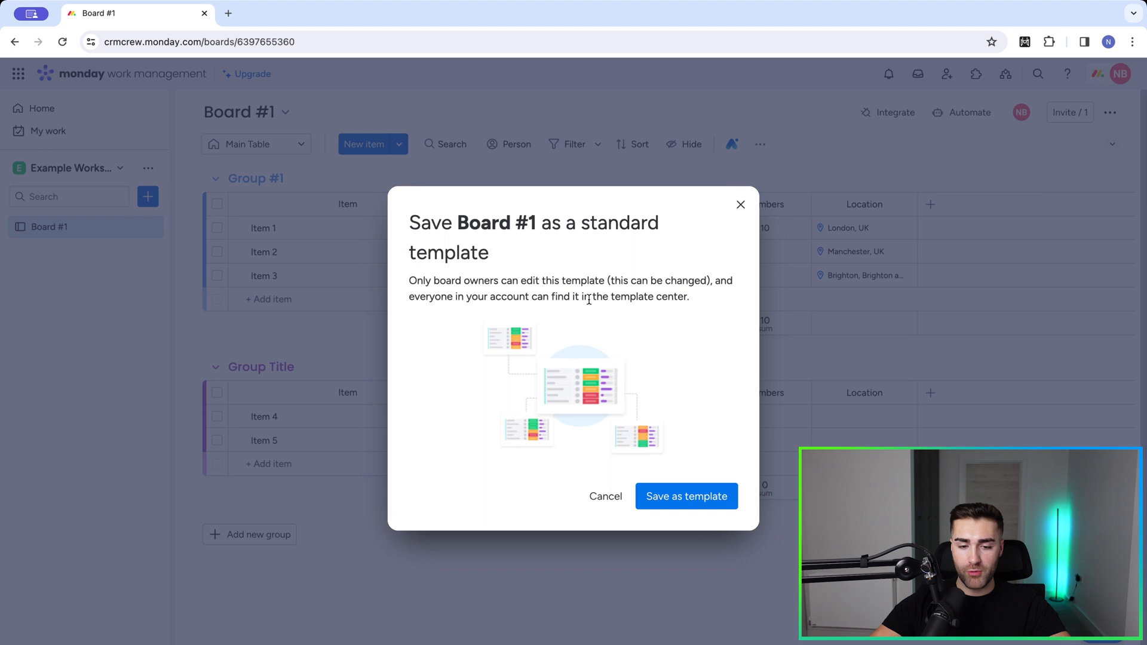
pyautogui.moveTo(568, 284)
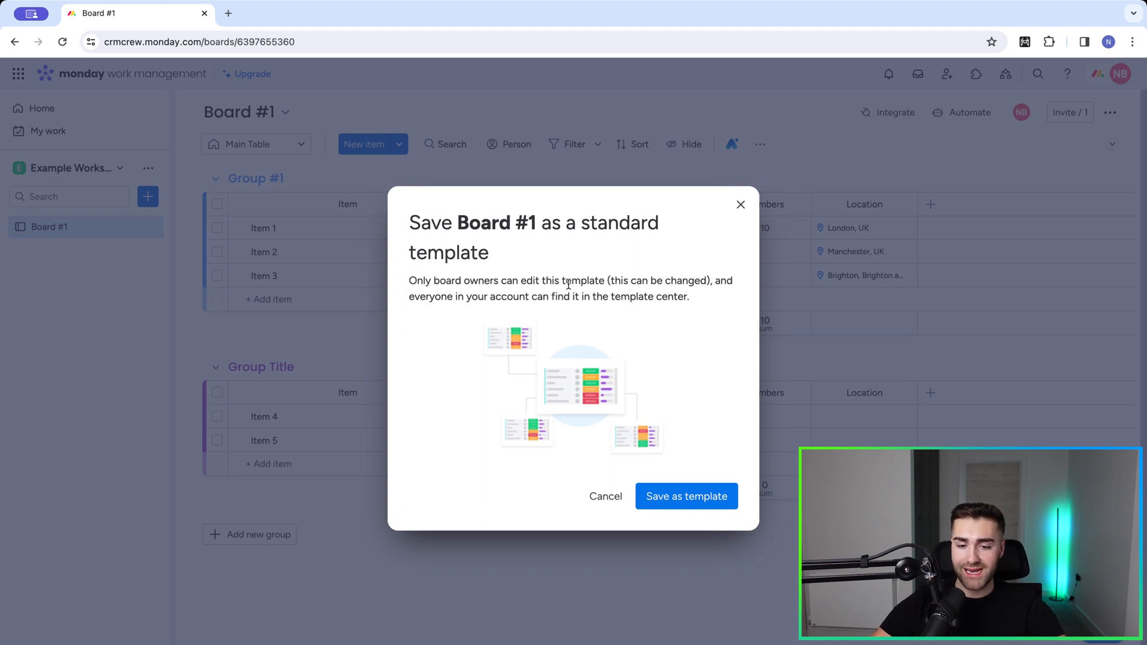
pyautogui.moveTo(491, 301)
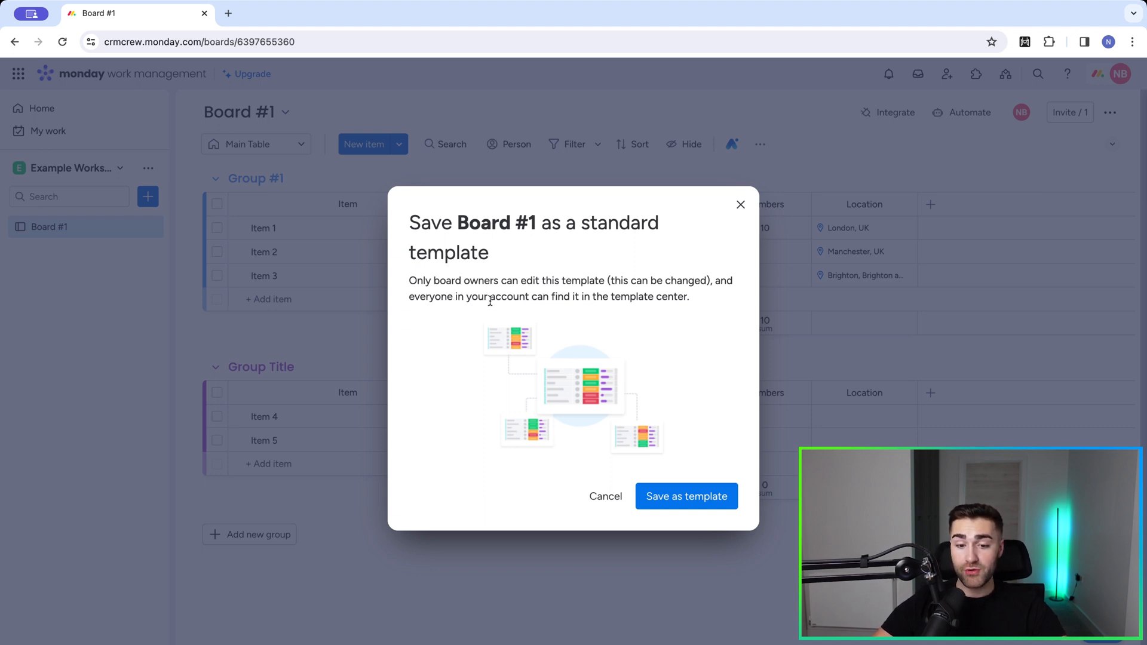
pyautogui.moveTo(631, 298)
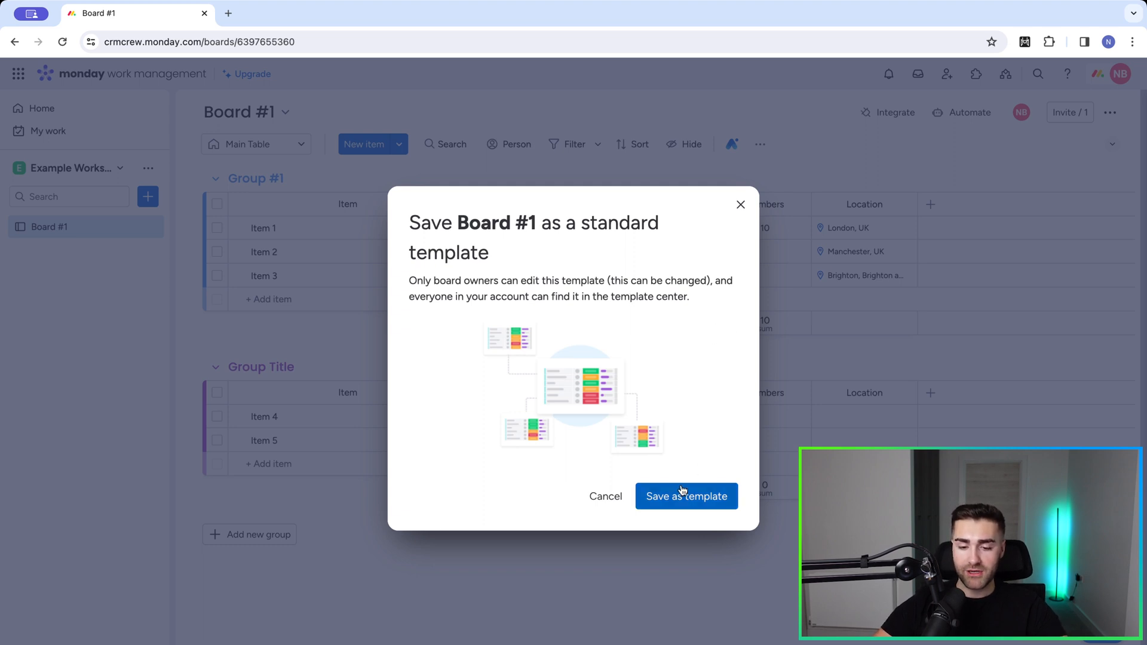
pyautogui.click(687, 496)
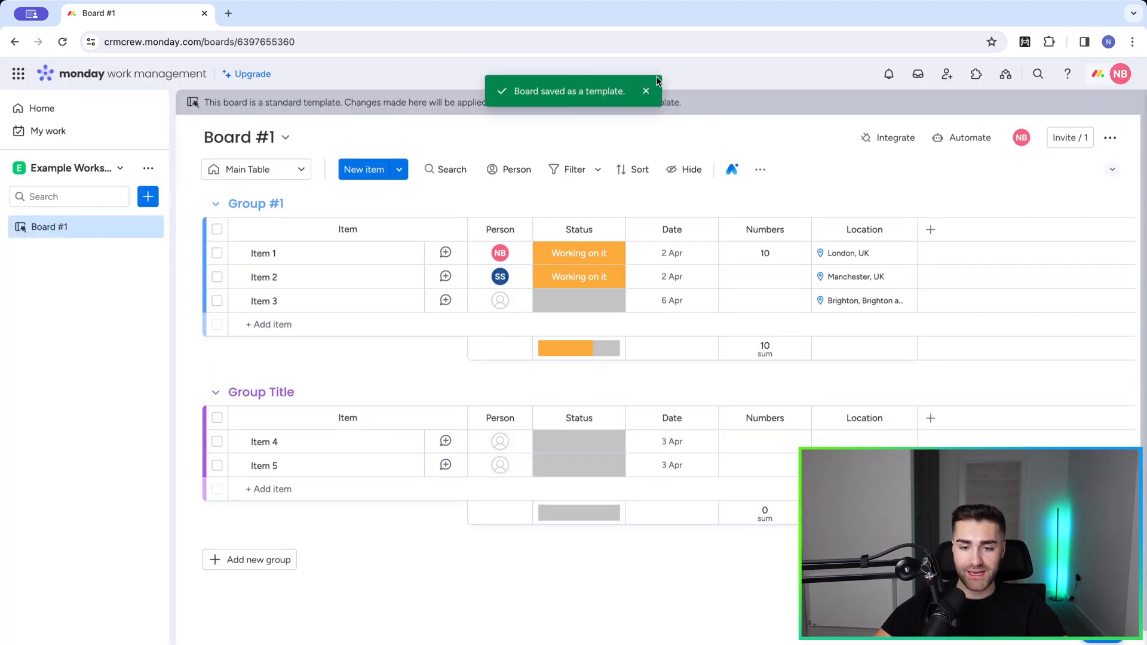
pyautogui.click(645, 91)
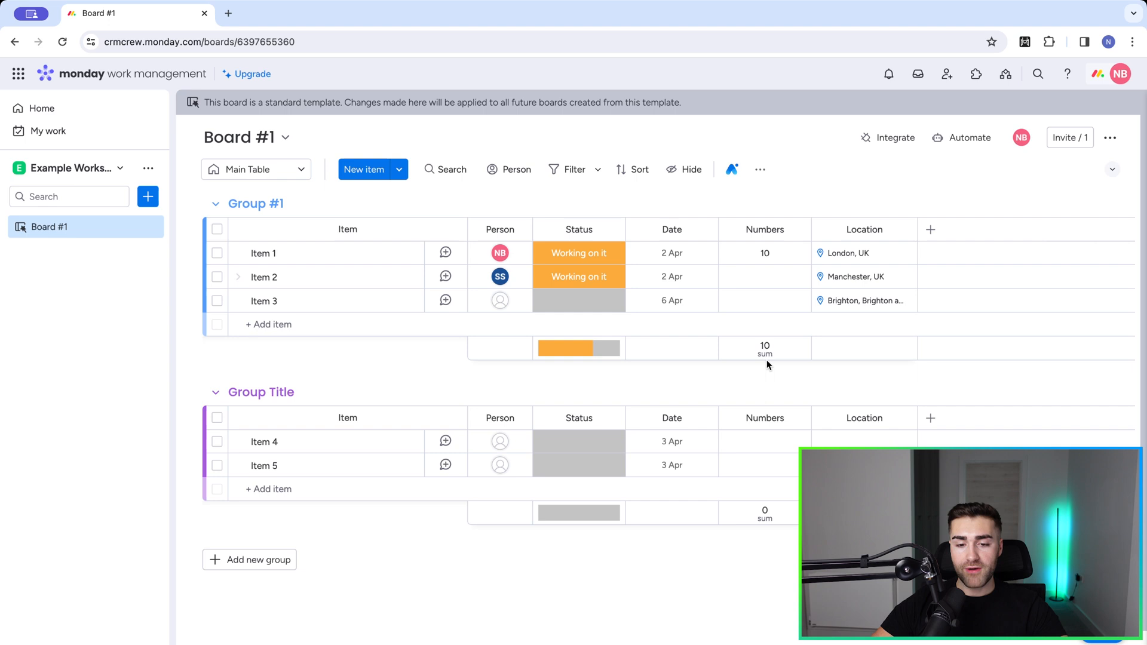
pyautogui.moveTo(325, 109)
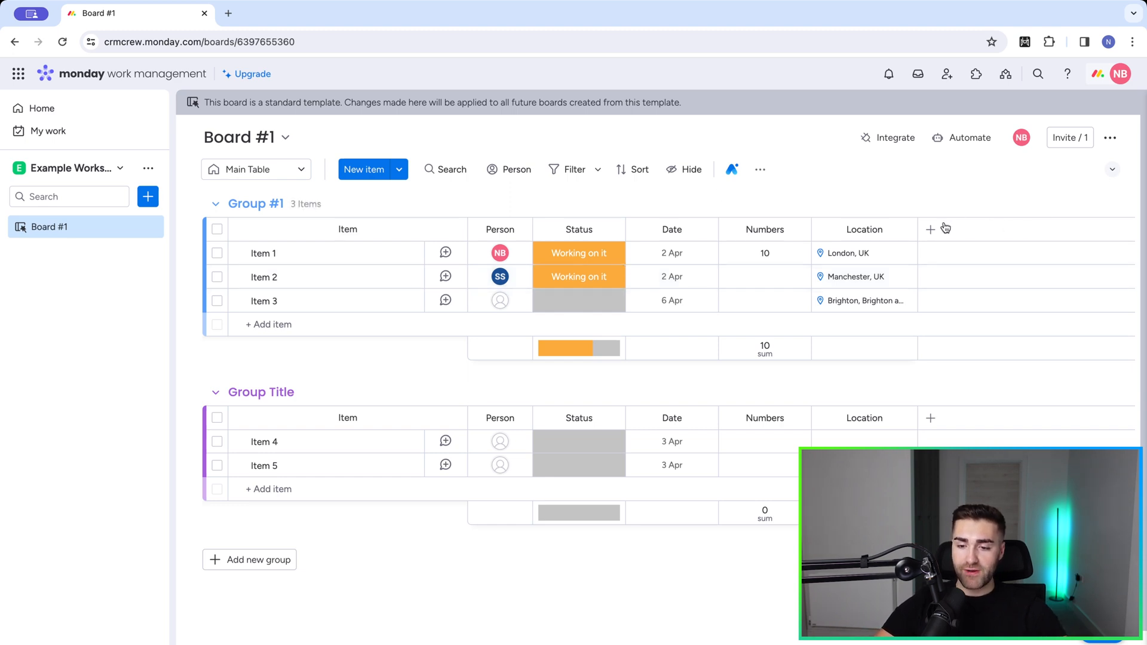
pyautogui.moveTo(929, 230)
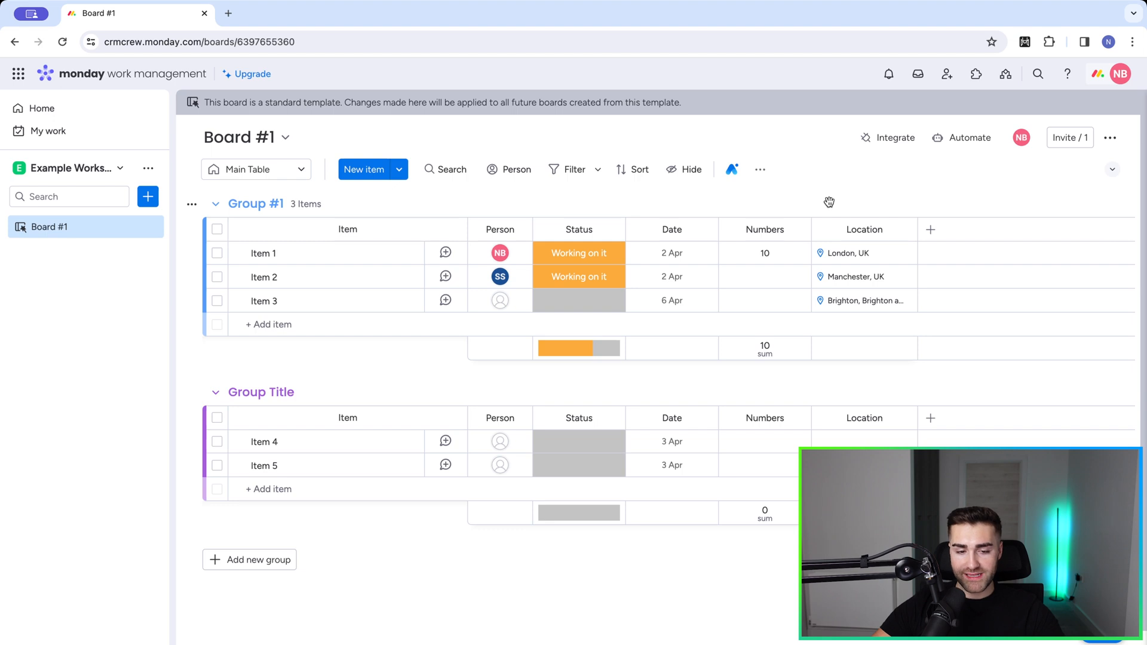
# - Browse the Template center filtered to templates created in this account, listing Board #1
pyautogui.click(148, 196)
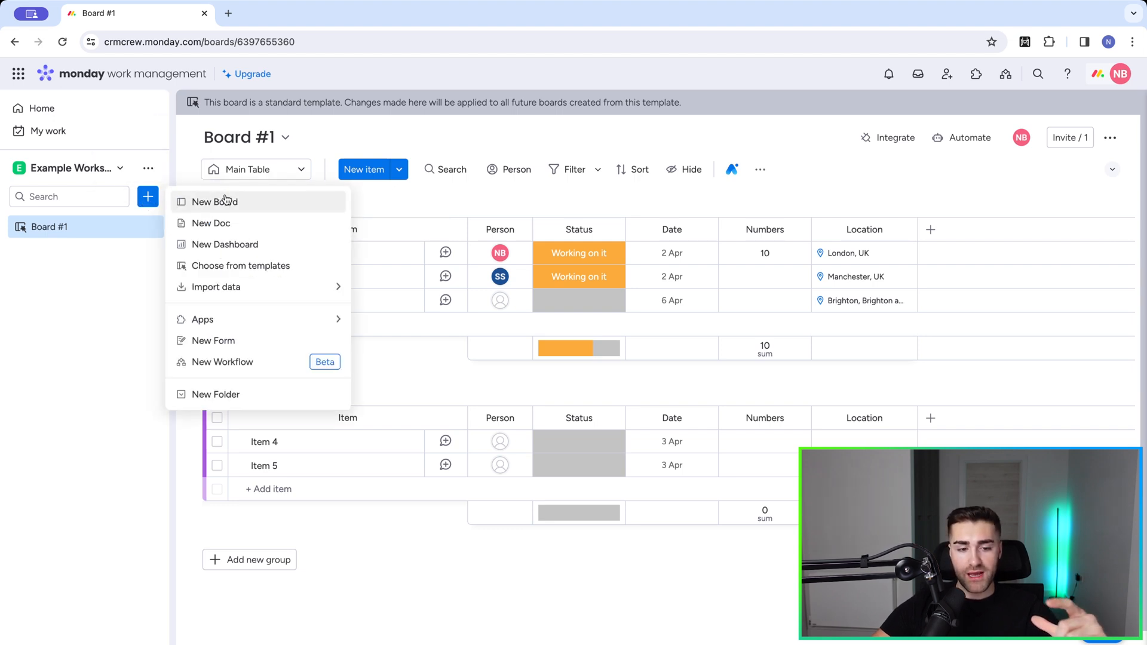
pyautogui.moveTo(219, 265)
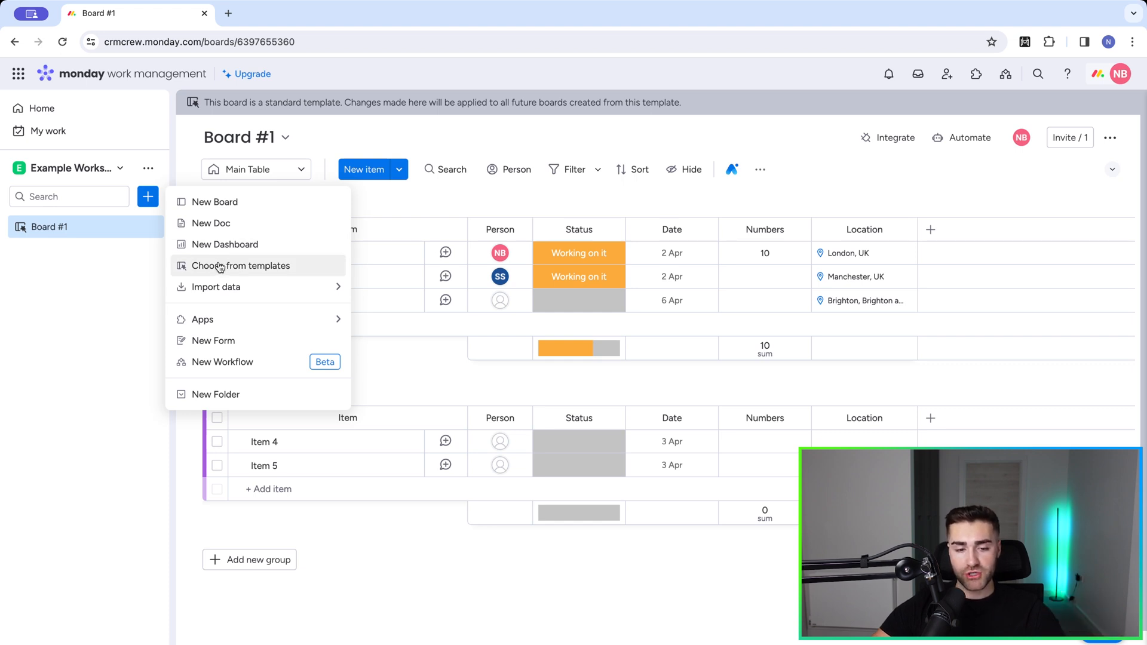
pyautogui.click(240, 265)
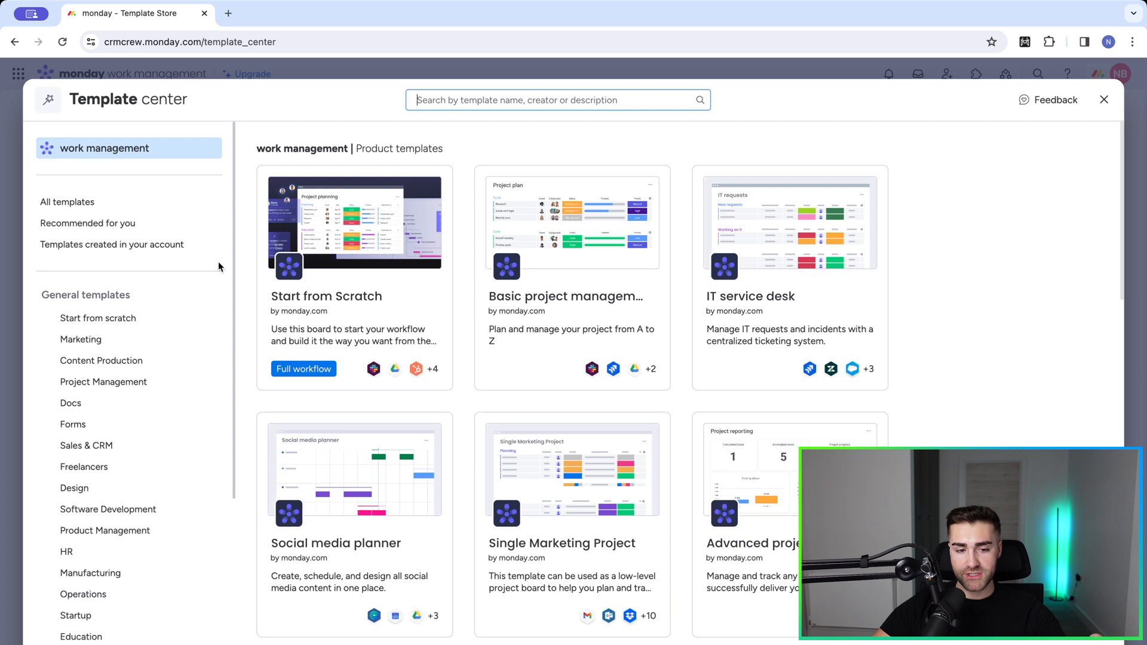
pyautogui.moveTo(99, 180)
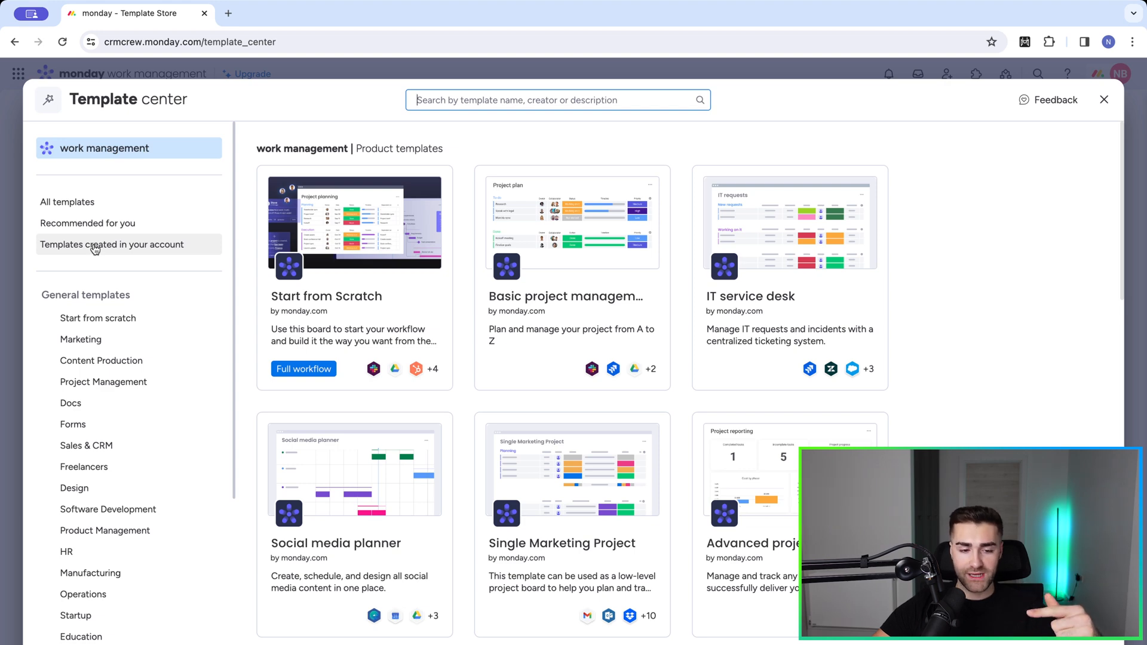
pyautogui.click(112, 243)
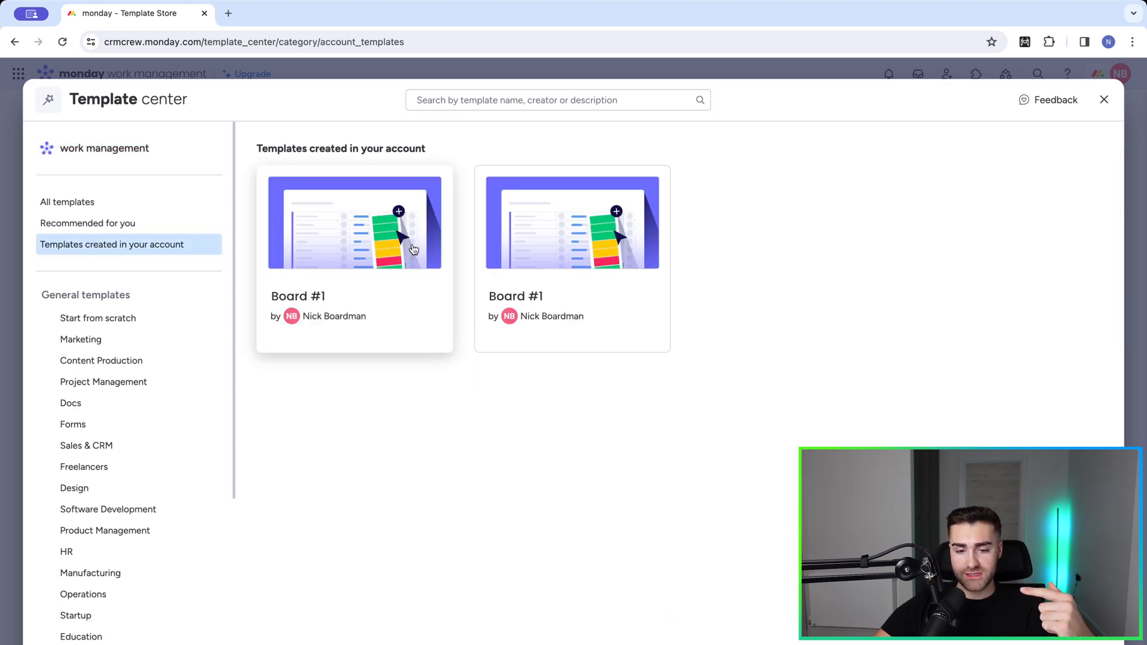
pyautogui.moveTo(380, 288)
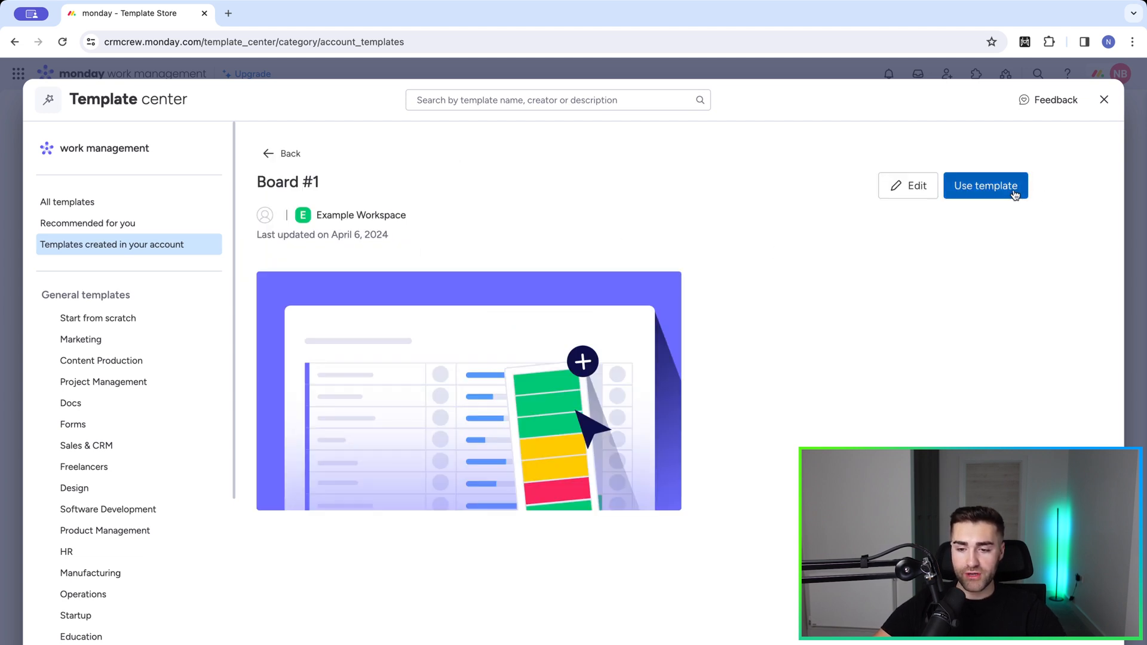
# - Create a new main board named Example Template Board from the Board #1 template
pyautogui.click(985, 185)
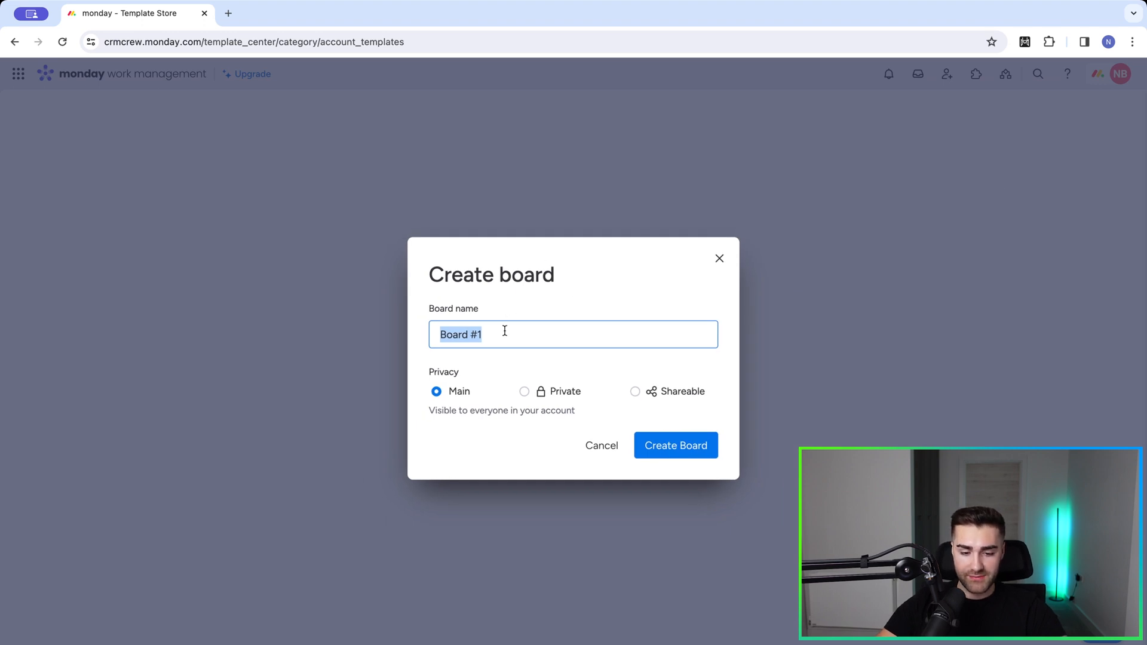
pyautogui.write('Example Template')
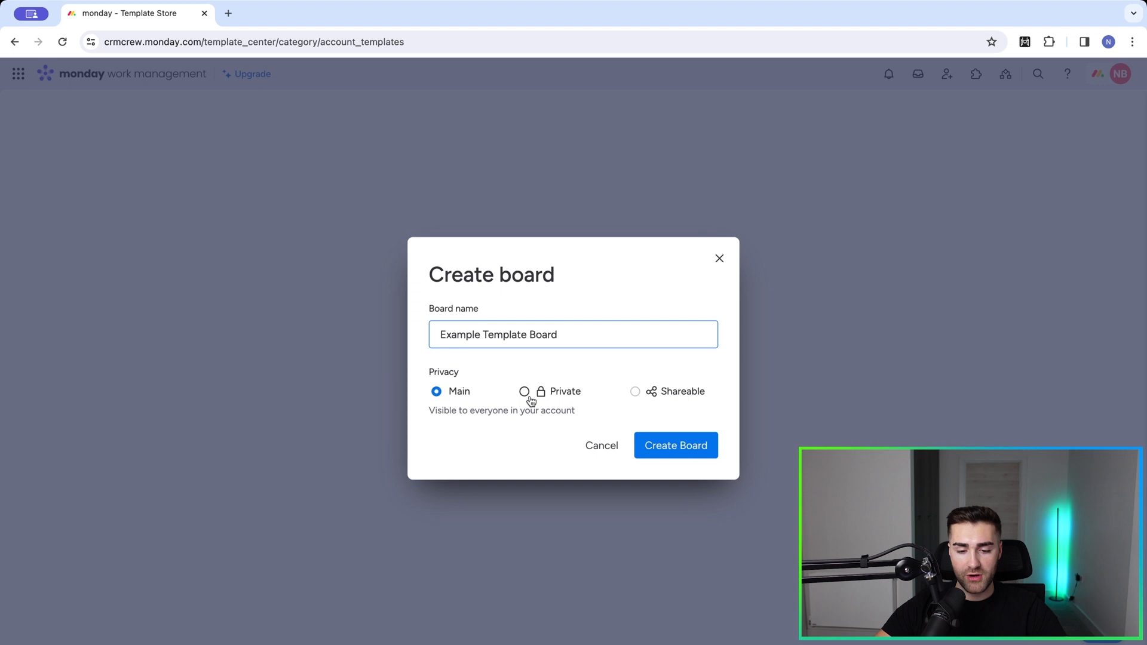
pyautogui.moveTo(536, 396)
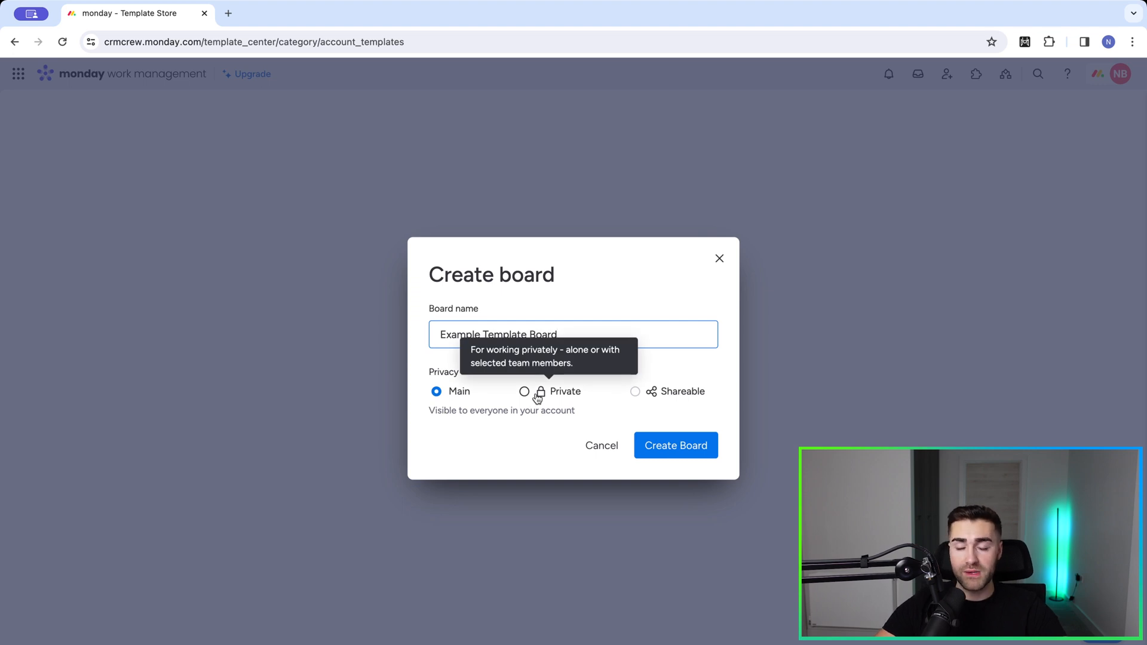
pyautogui.moveTo(592, 294)
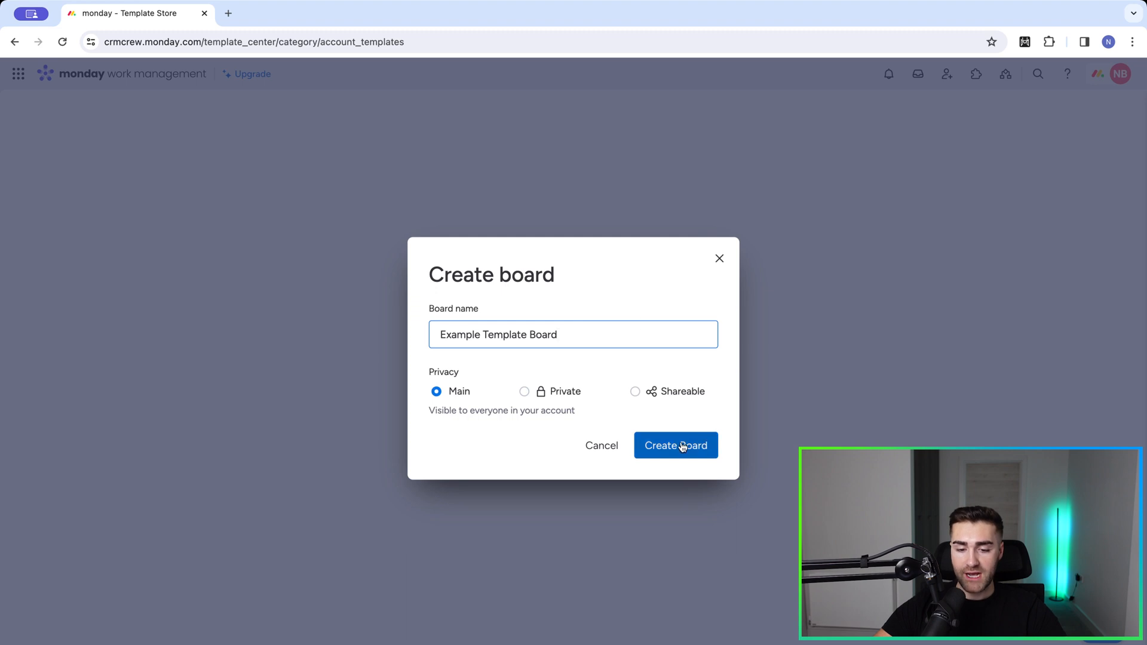
pyautogui.click(675, 444)
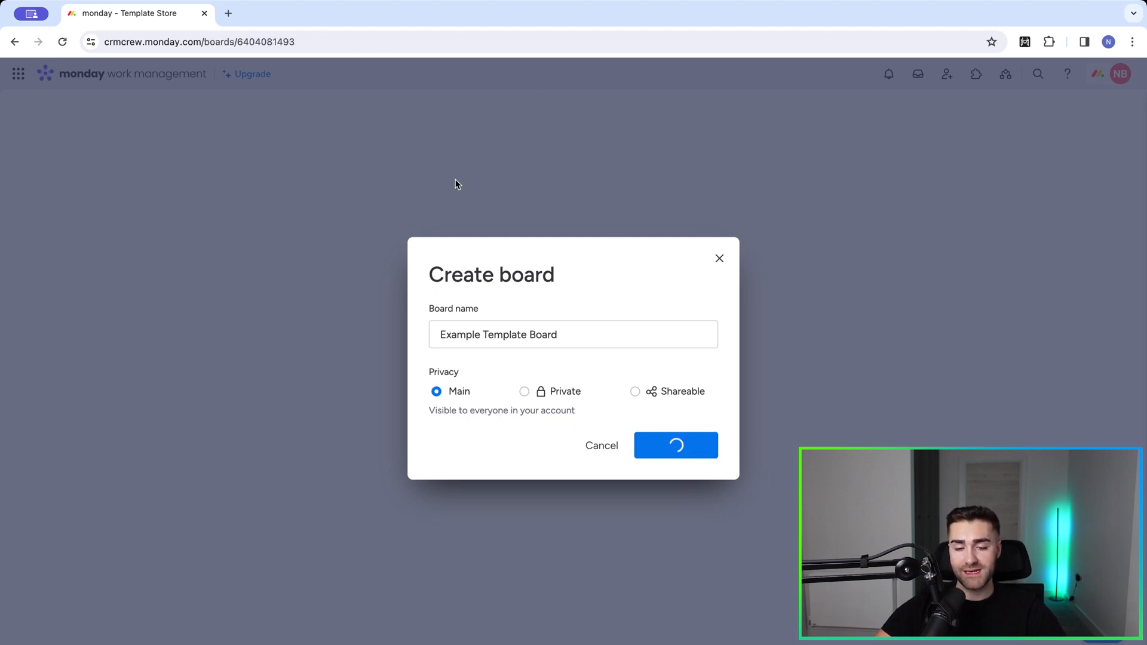
pyautogui.click(675, 444)
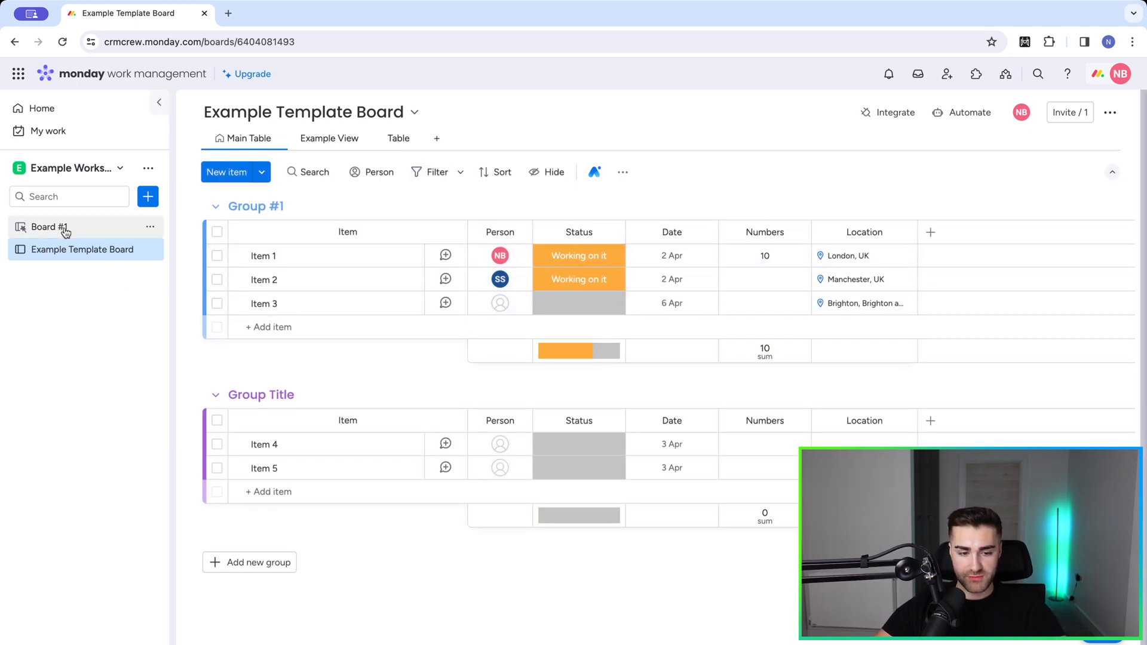
# - Compare Board #1 with Example Template Board, ending on Board #1
pyautogui.click(42, 227)
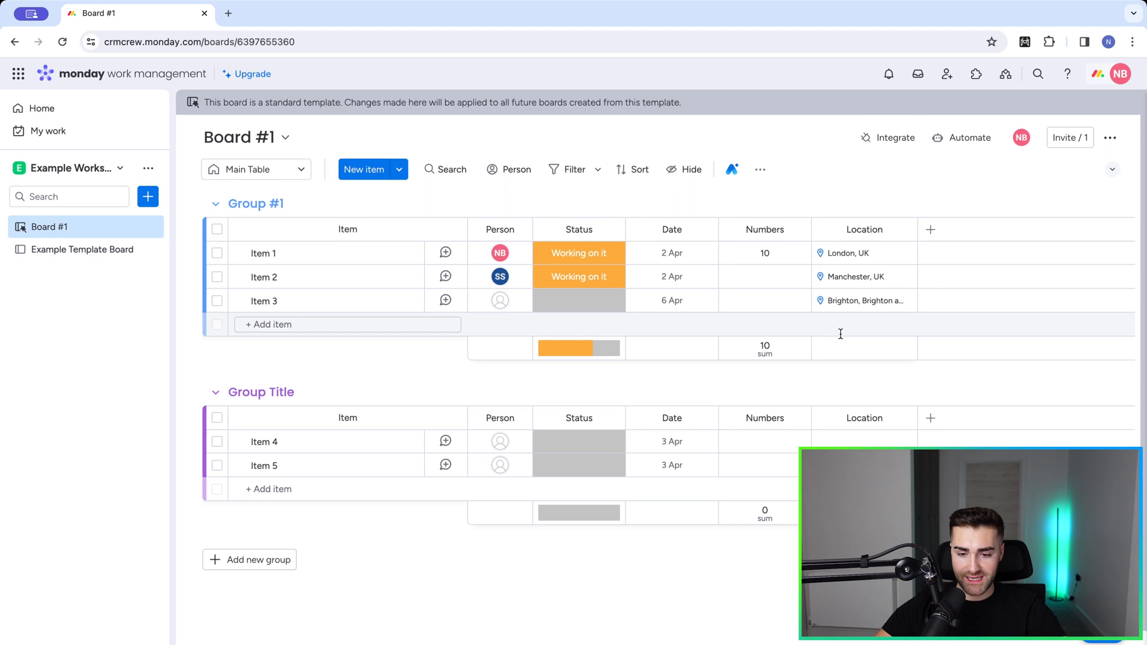
pyautogui.click(82, 249)
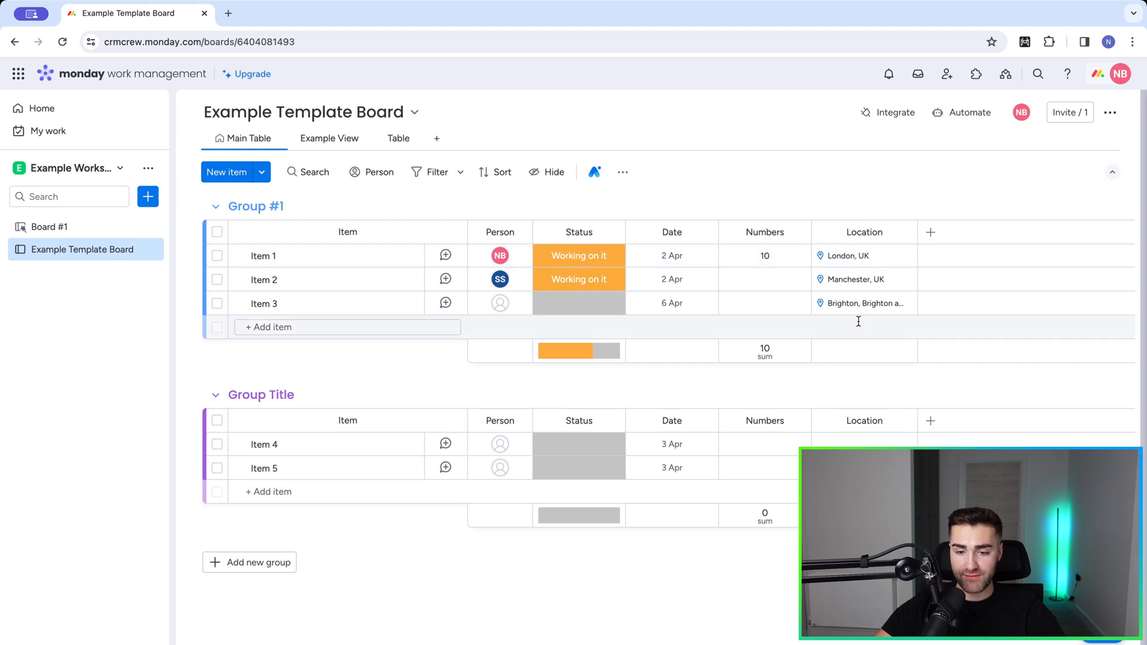
pyautogui.click(862, 255)
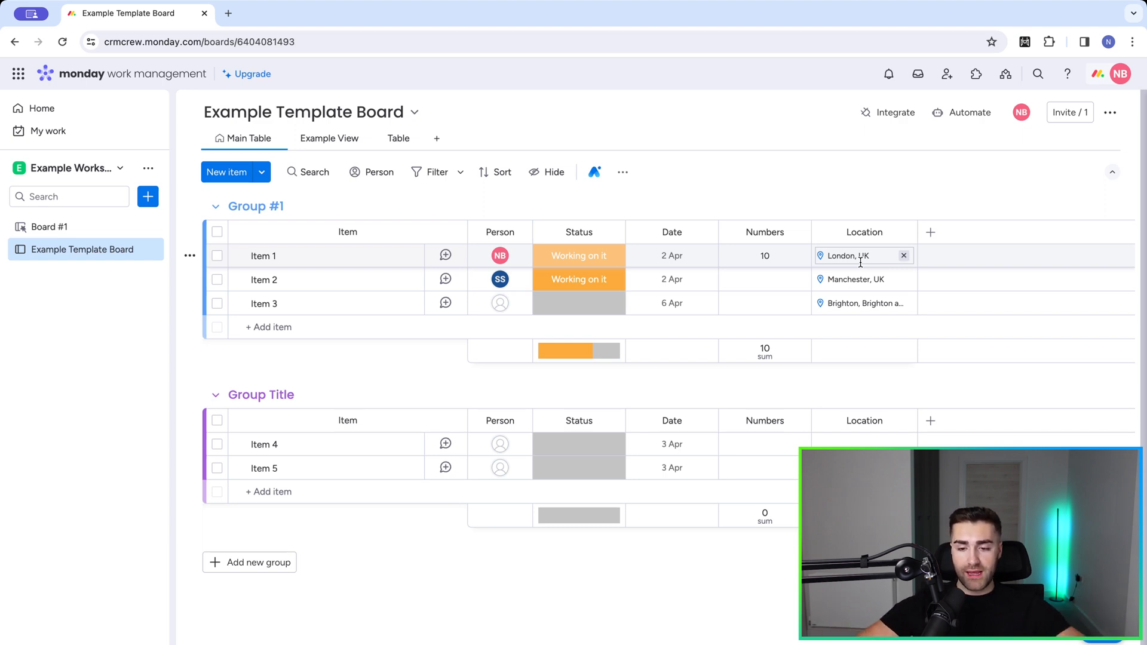
pyautogui.click(672, 304)
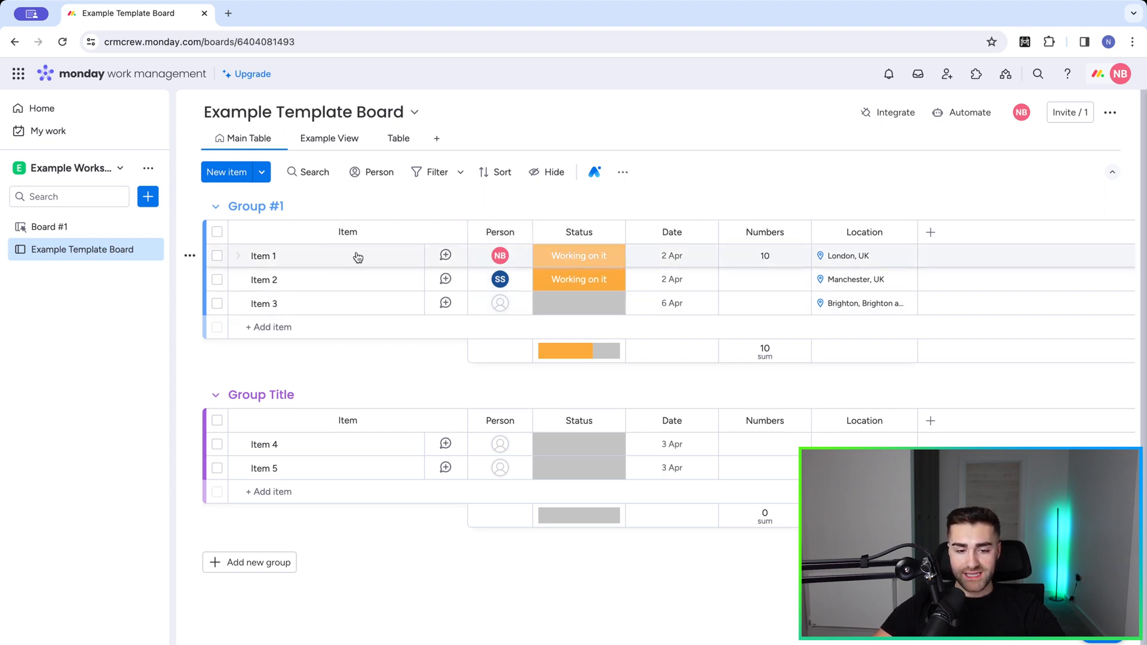
pyautogui.moveTo(299, 296)
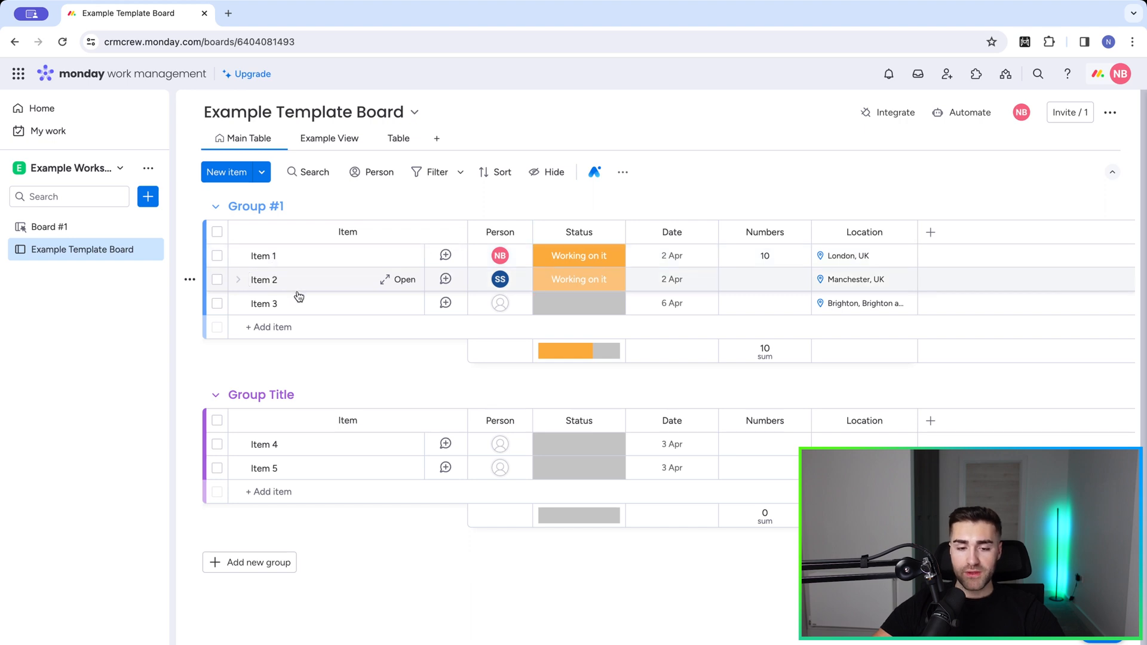
pyautogui.moveTo(693, 172)
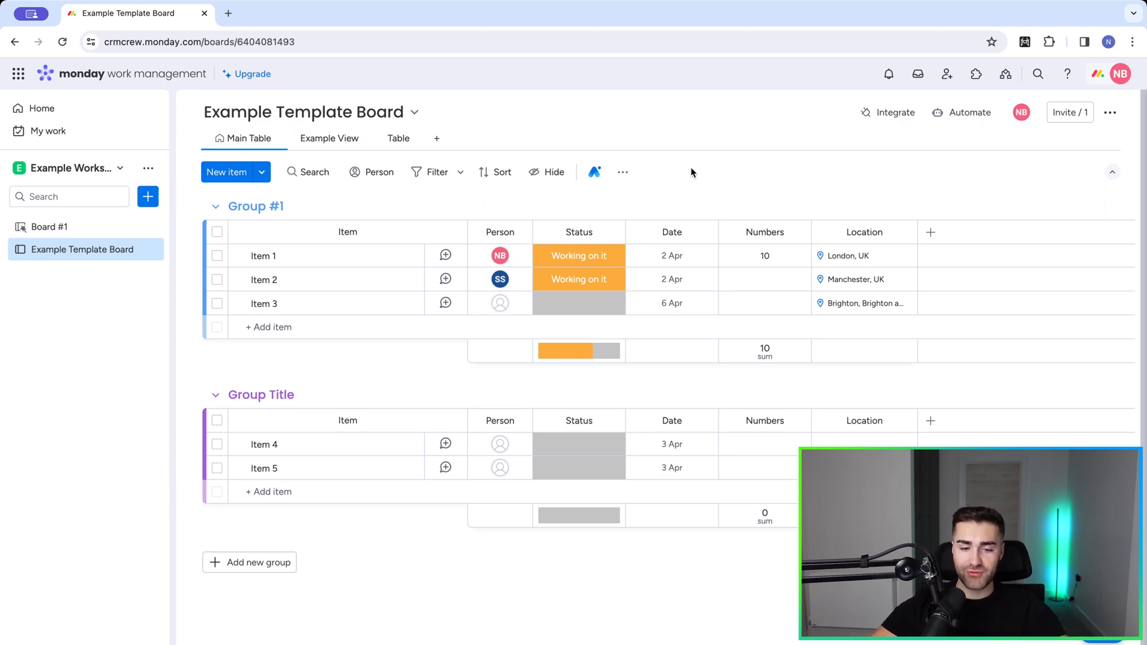
pyautogui.moveTo(650, 196)
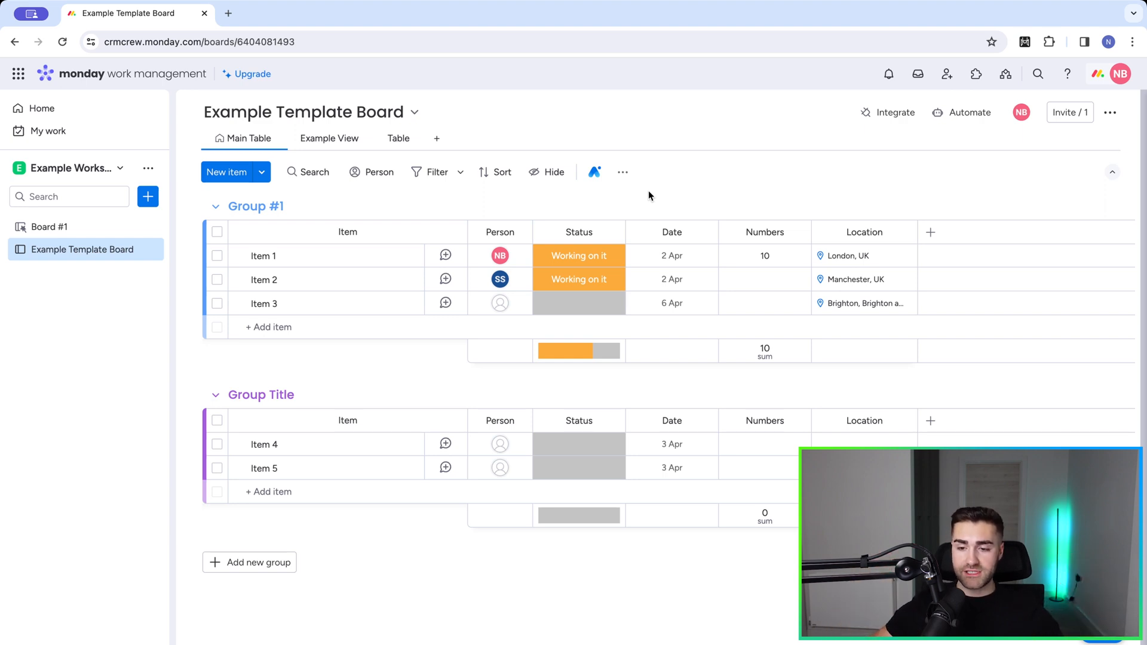
pyautogui.moveTo(953, 119)
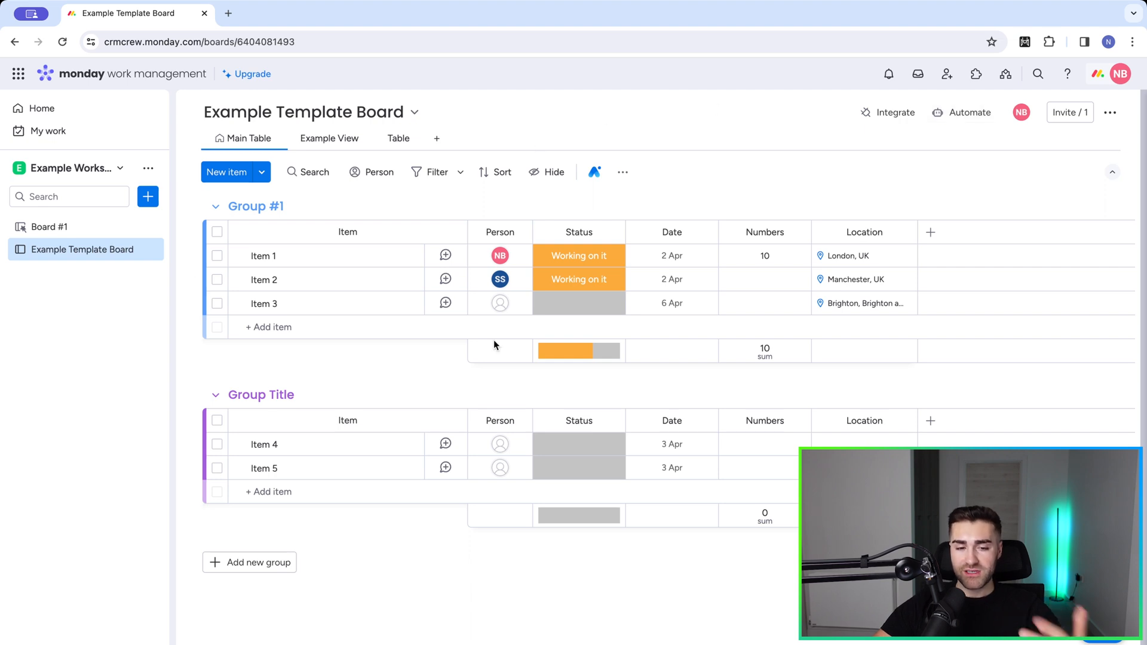
pyautogui.click(48, 227)
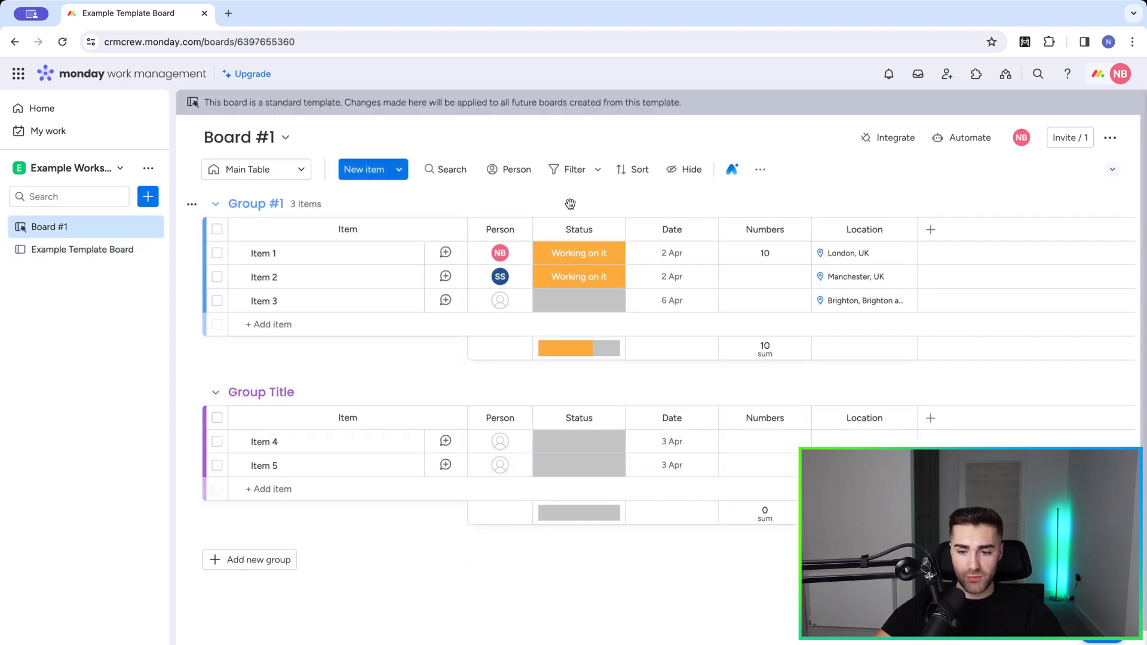
# - Start a new automation on Board #1 triggered when the Status column changes to Done
pyautogui.click(960, 137)
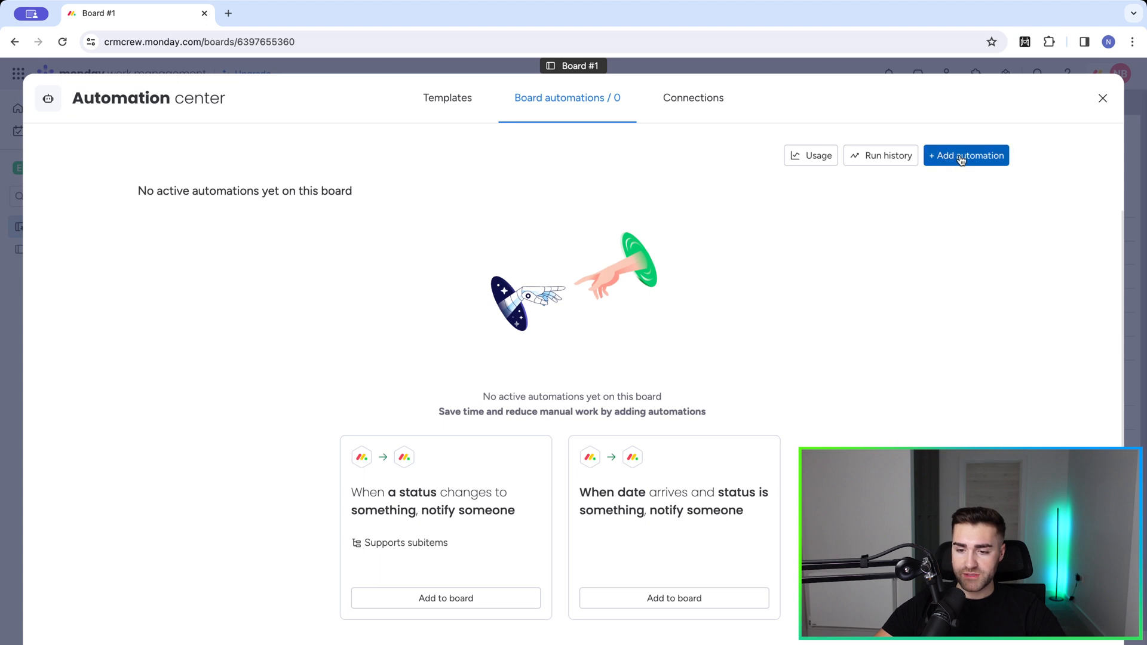
pyautogui.click(965, 156)
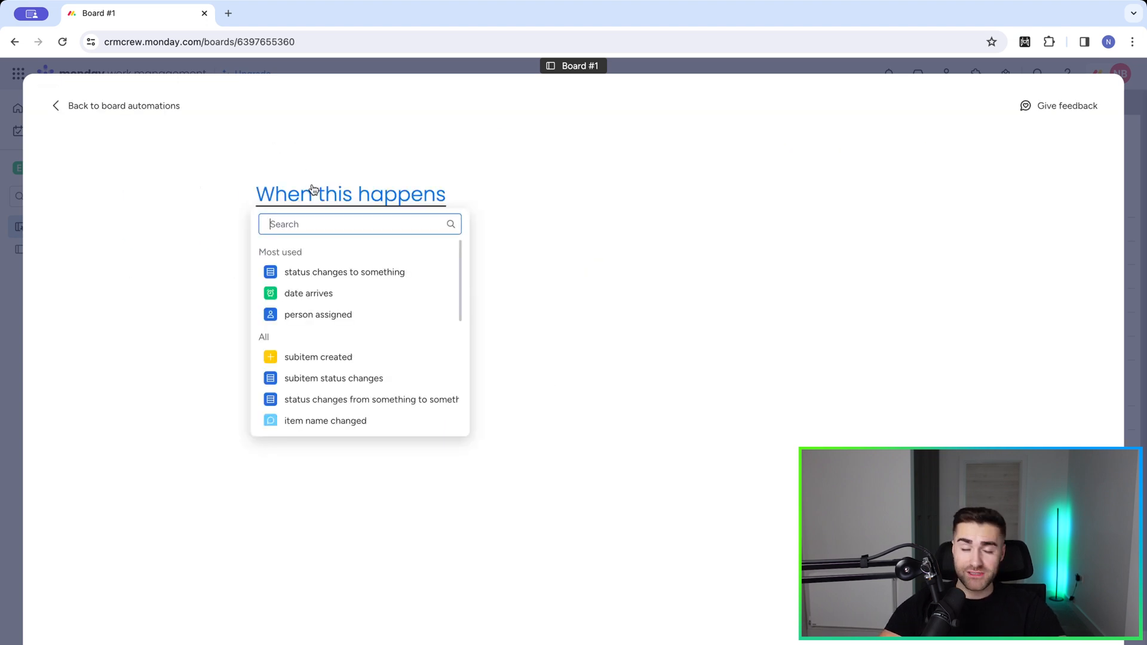
pyautogui.click(343, 272)
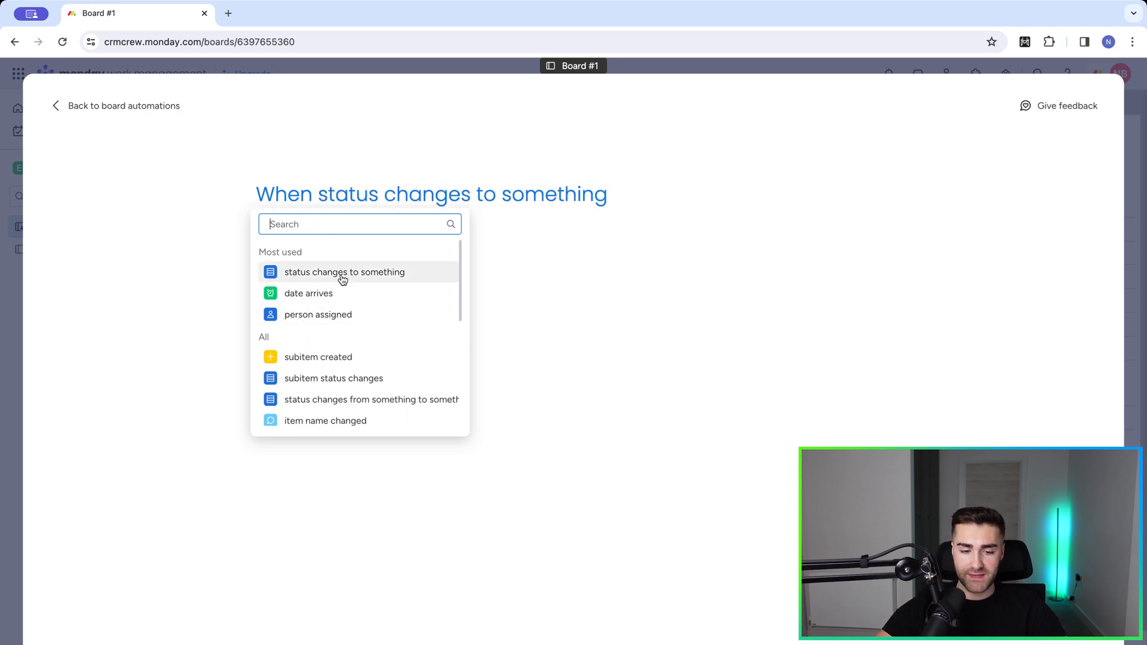
pyautogui.click(343, 272)
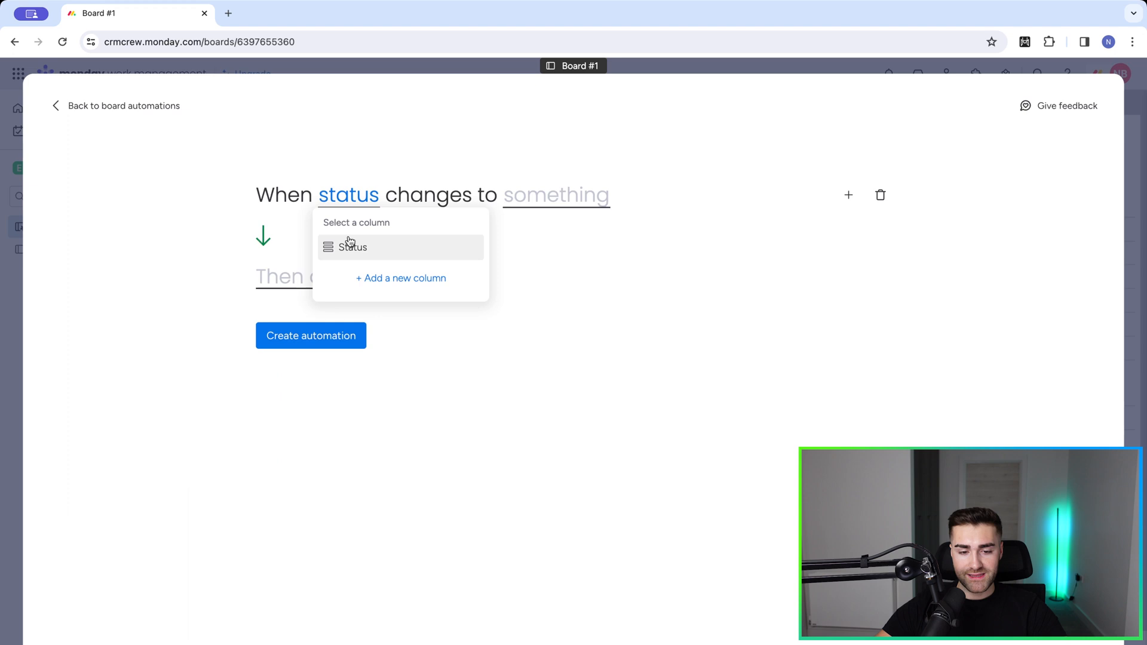
pyautogui.click(352, 246)
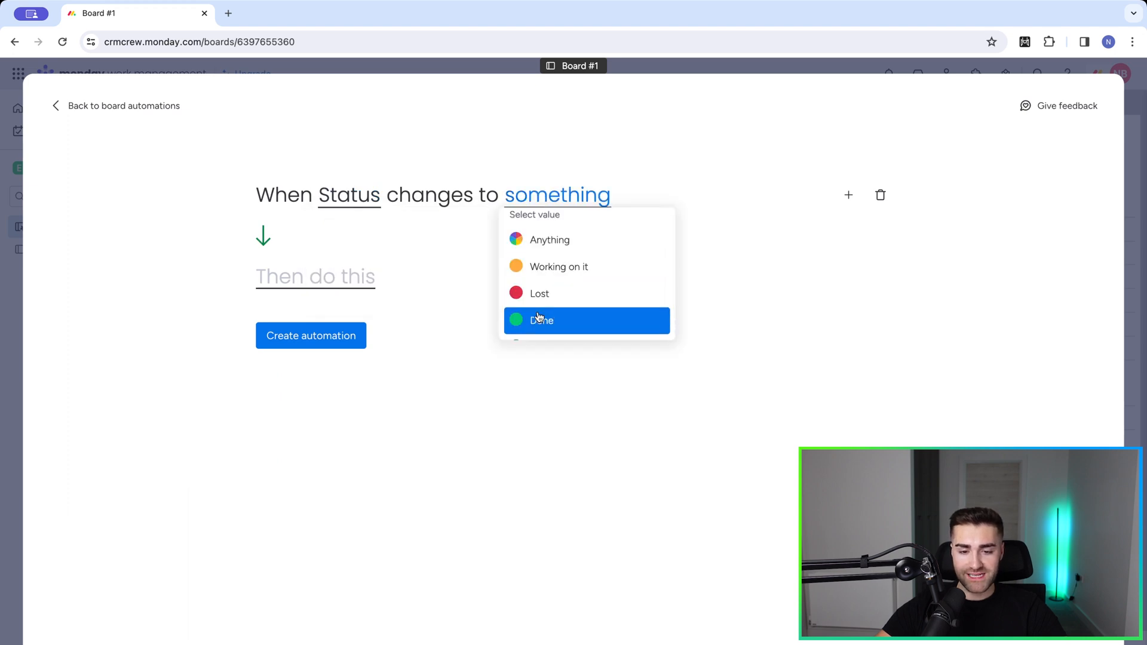
pyautogui.click(540, 321)
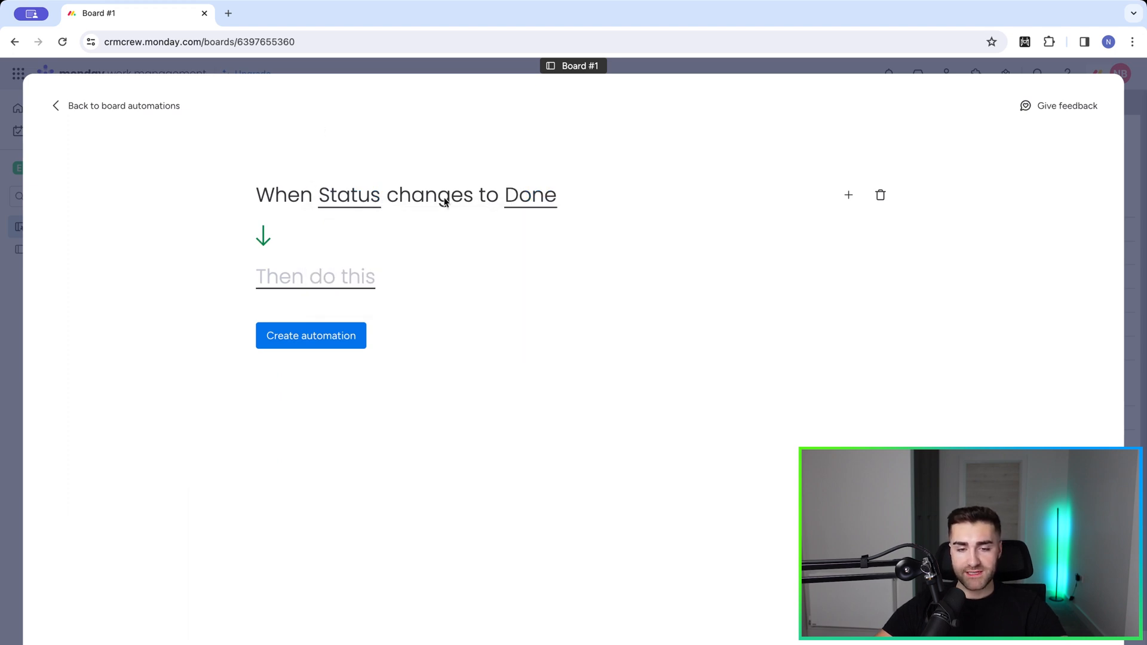
pyautogui.click(315, 277)
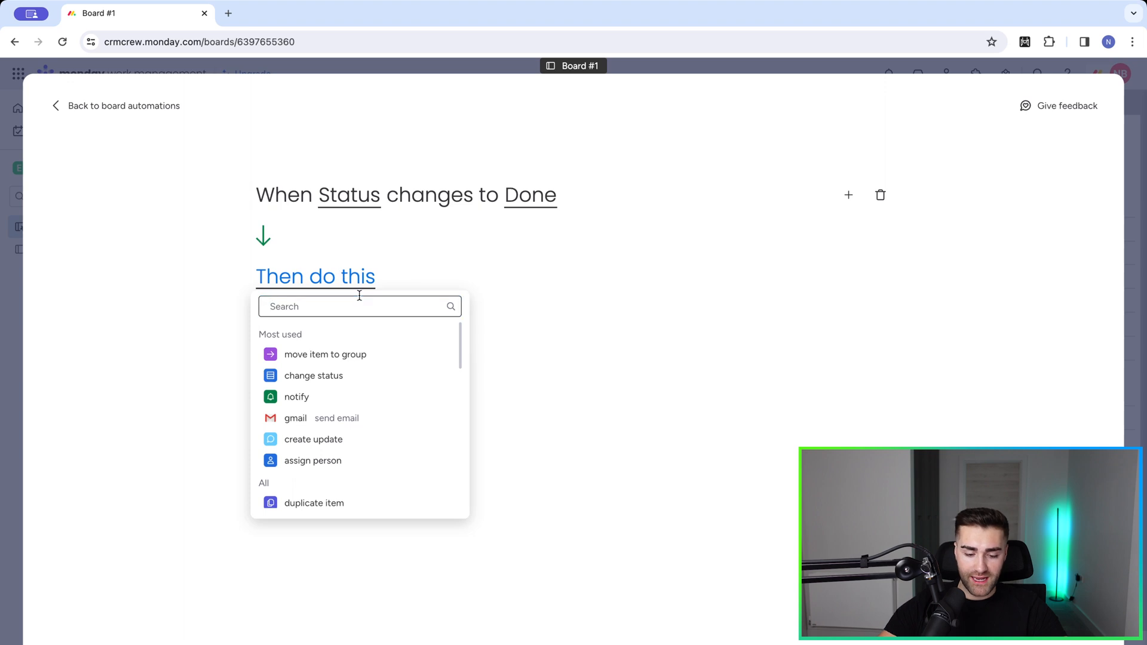
# - Set the automation's action to 'create board from template' via the 'create' search
pyautogui.write('create')
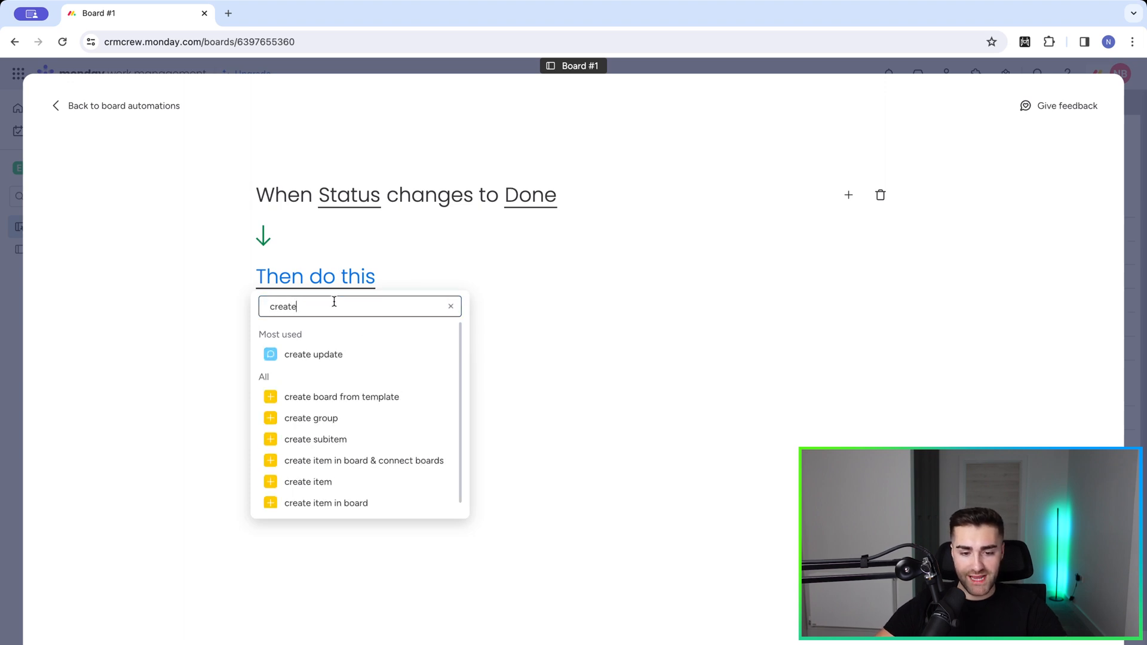
pyautogui.click(342, 397)
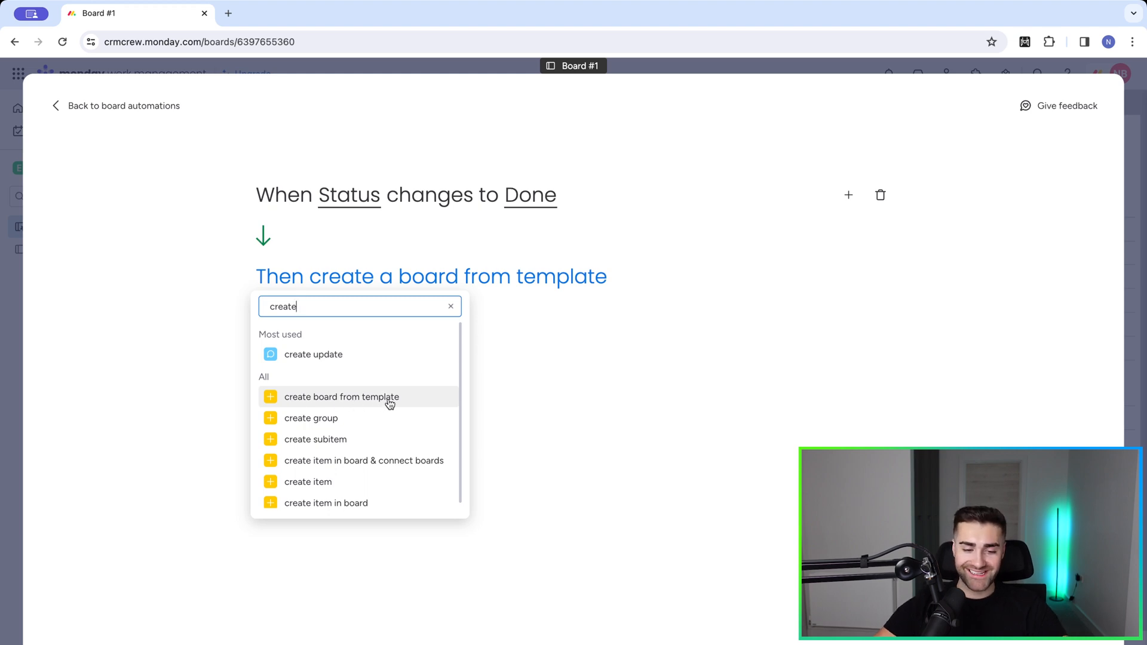
pyautogui.moveTo(317, 401)
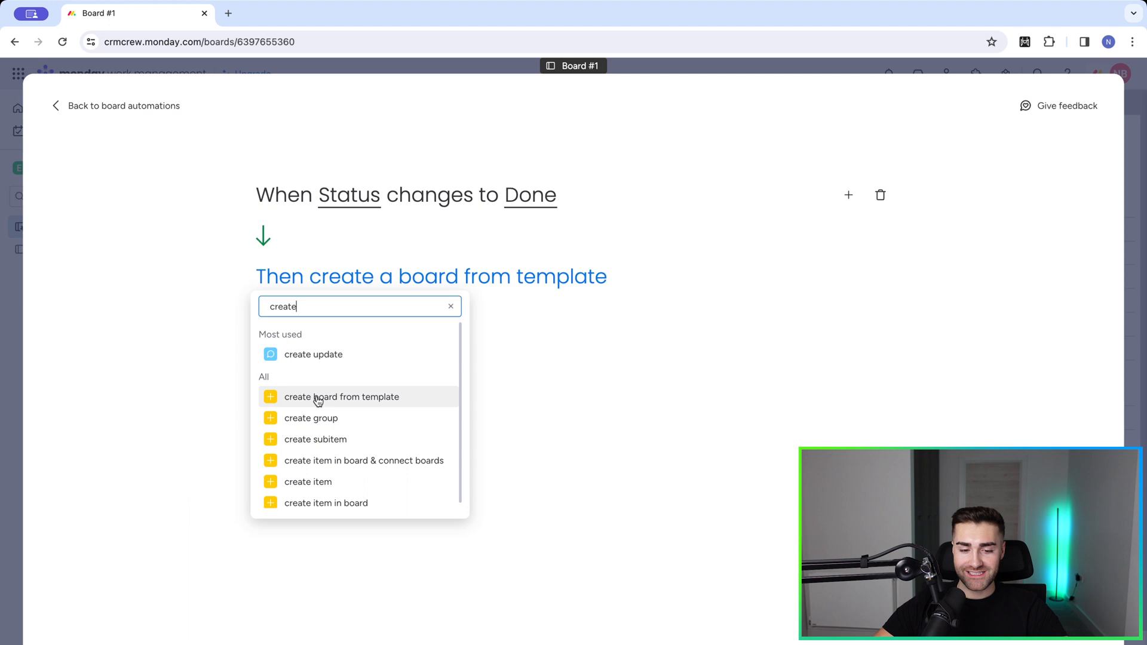
pyautogui.click(342, 396)
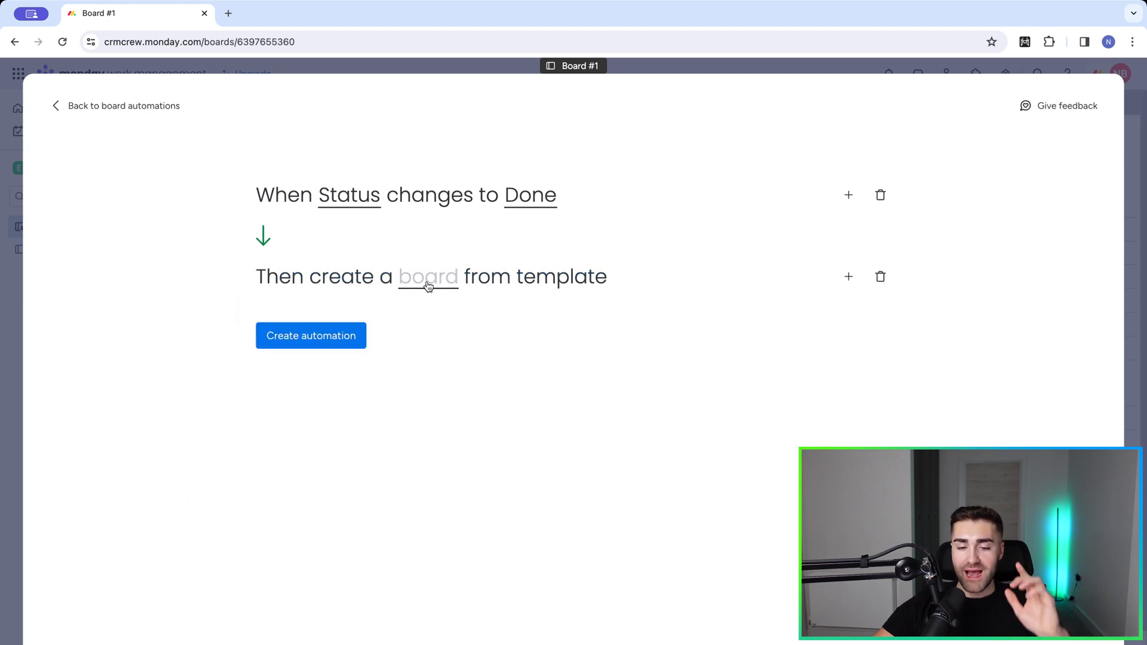
pyautogui.click(428, 277)
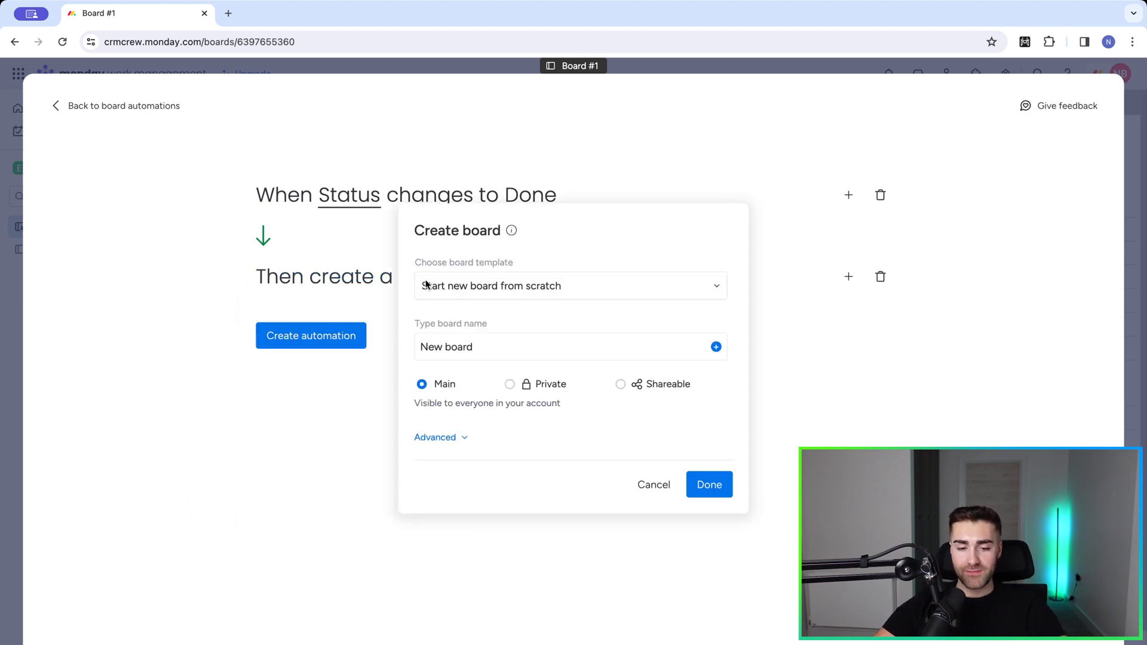
# - Use Board #1 as the template and name the new board after the item's name ({pulse.name})
pyautogui.click(571, 286)
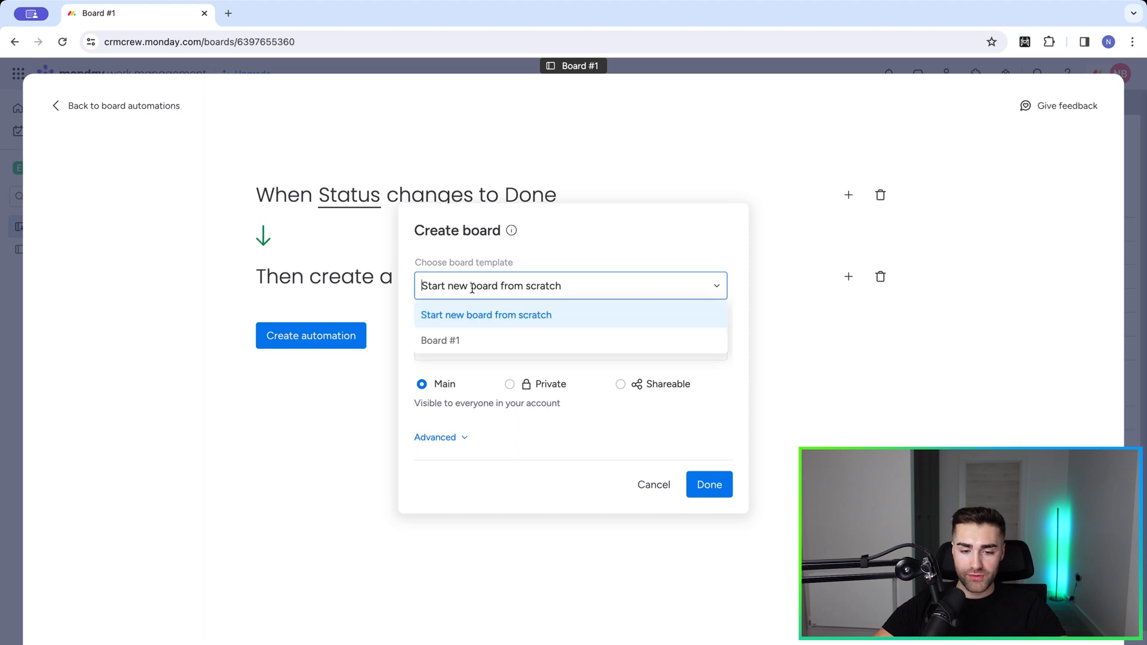
pyautogui.click(440, 340)
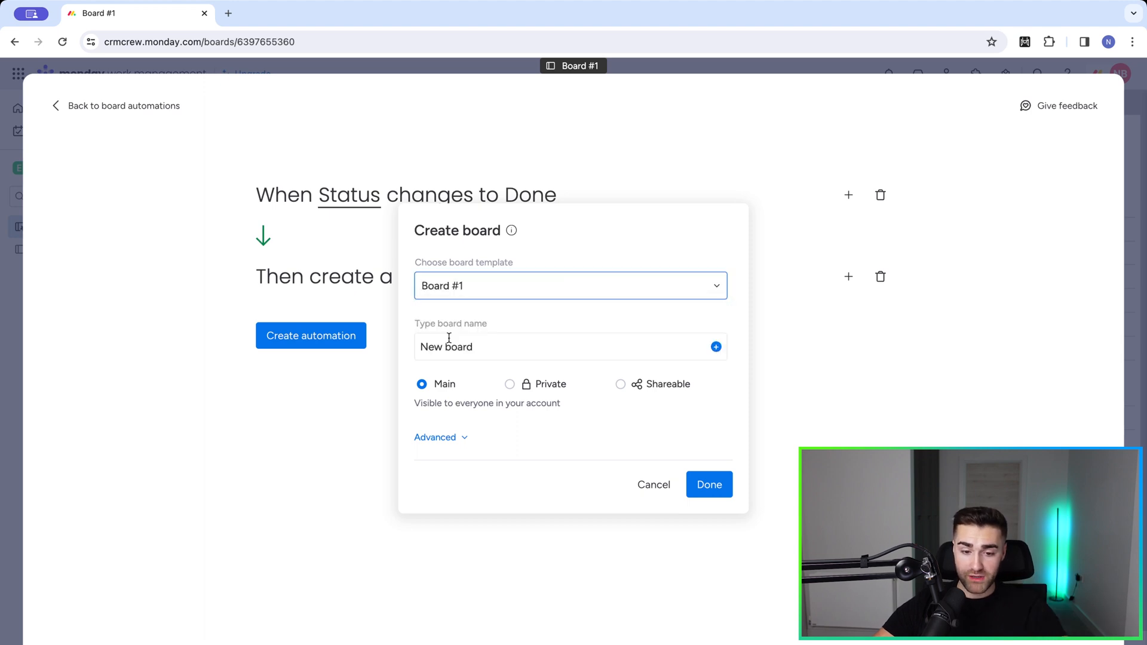
pyautogui.moveTo(469, 259)
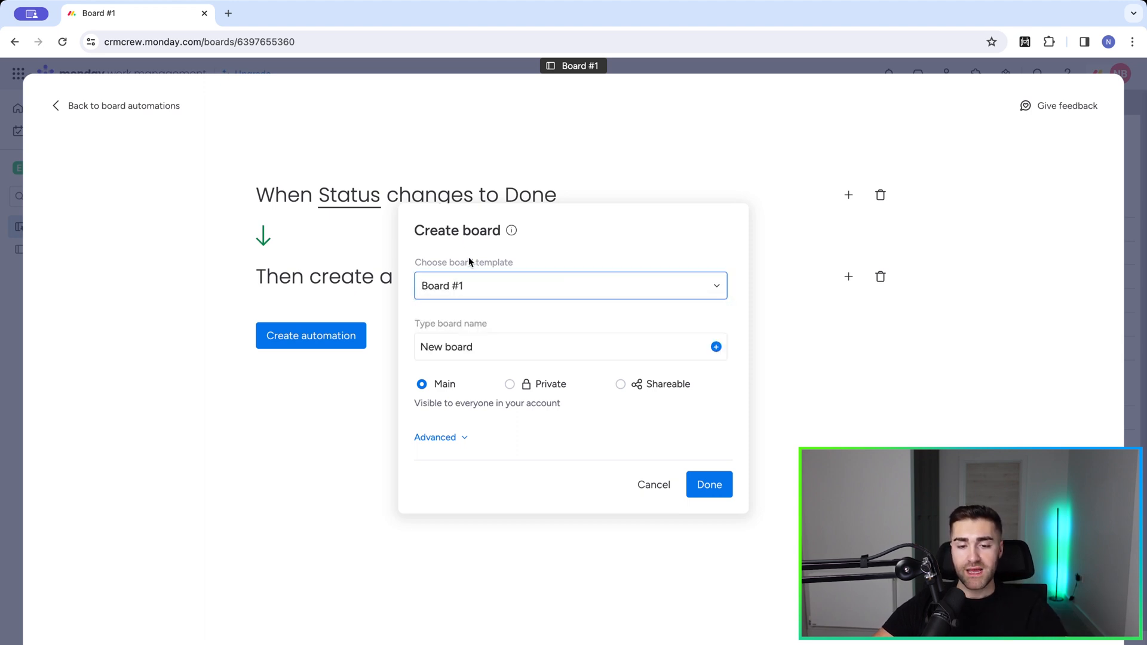
pyautogui.click(520, 346)
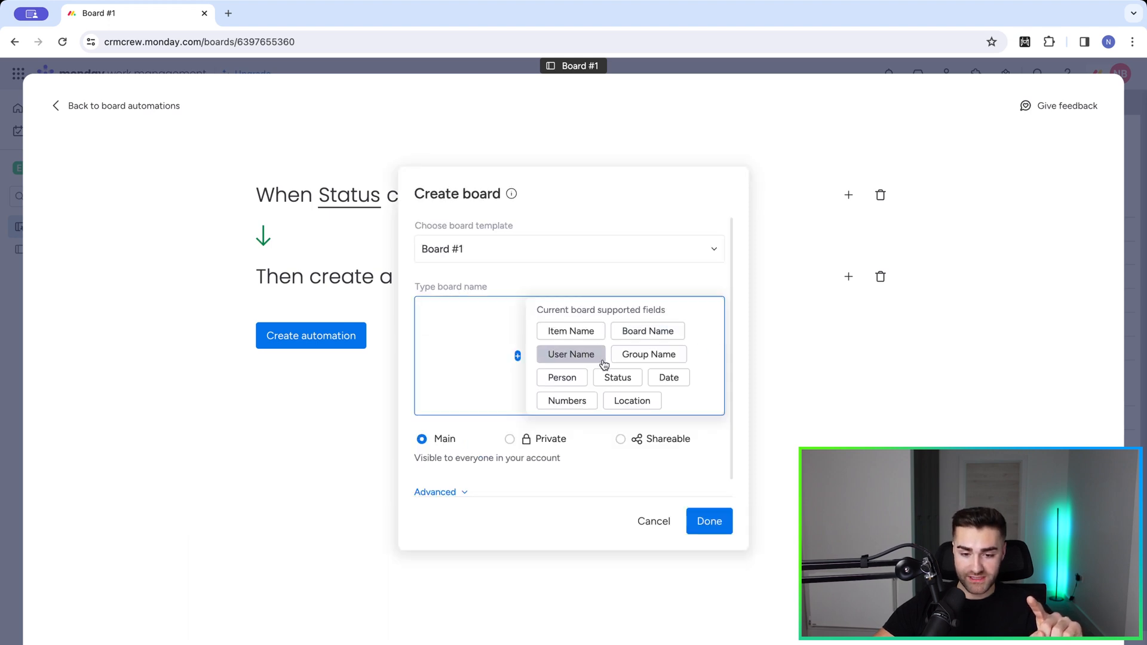
pyautogui.click(571, 354)
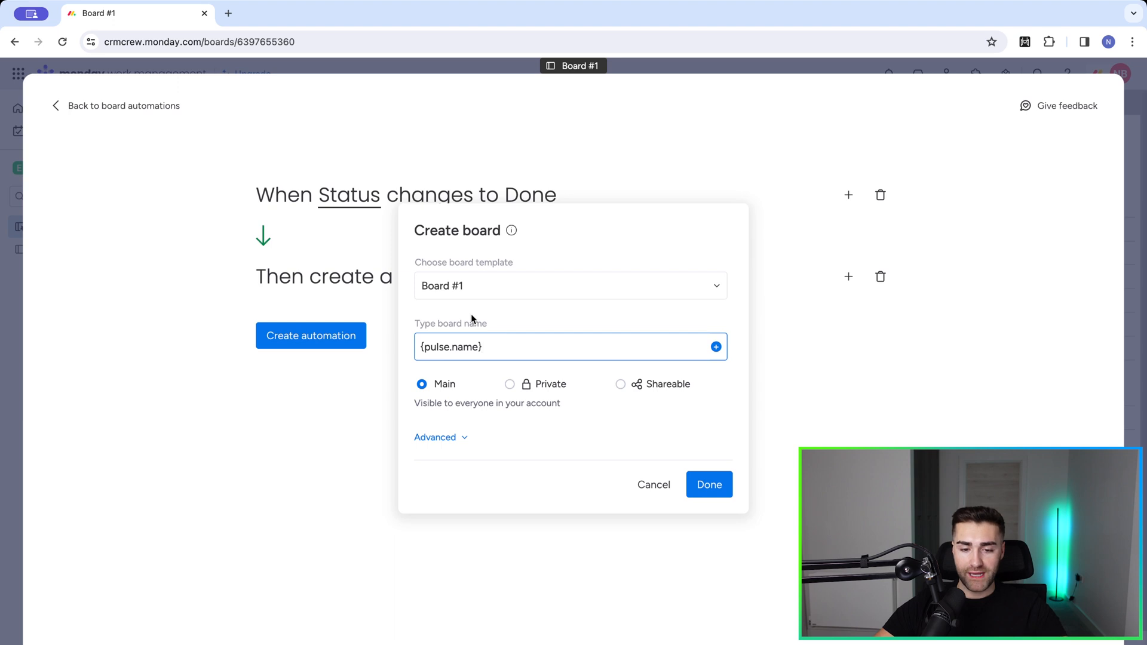
pyautogui.moveTo(505, 306)
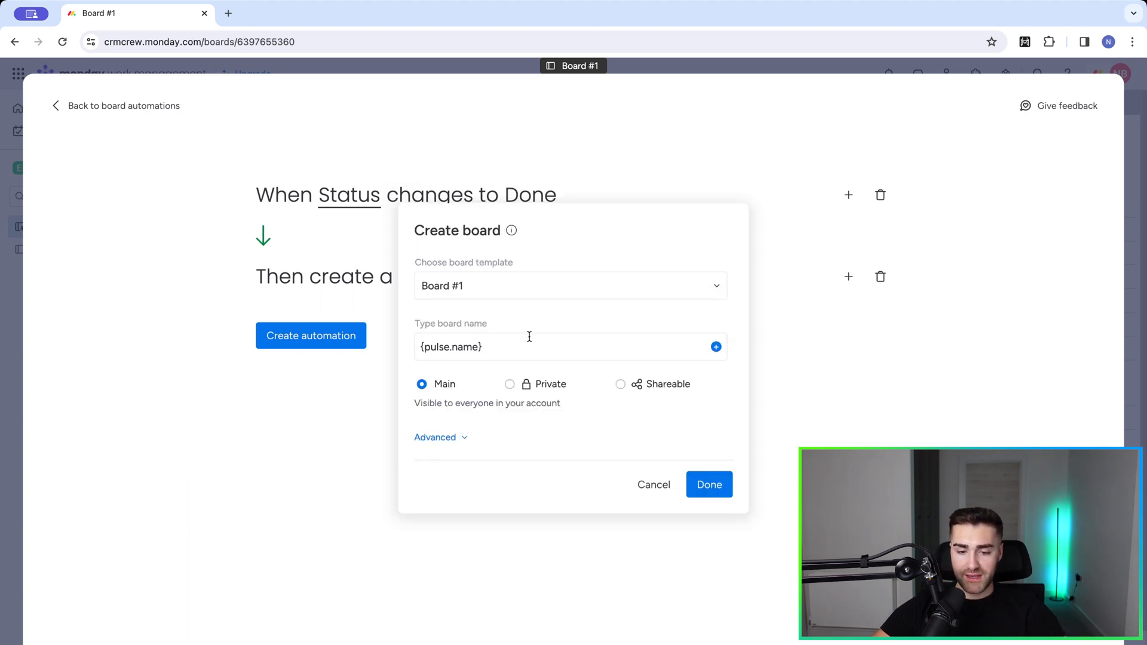
pyautogui.moveTo(423, 384)
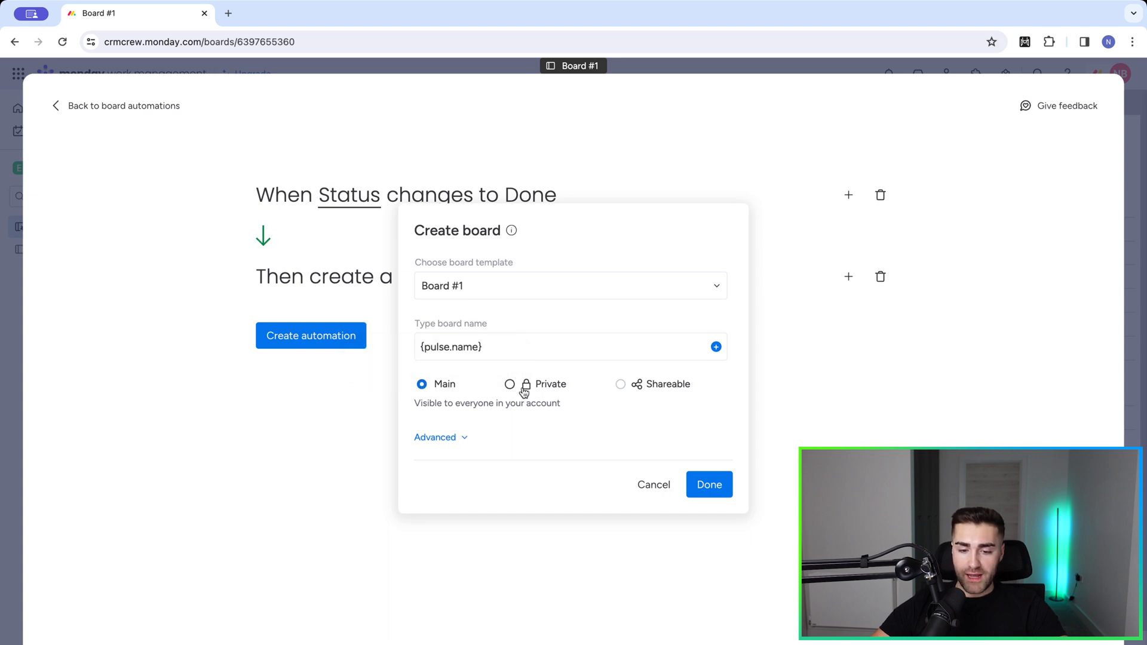
pyautogui.click(435, 437)
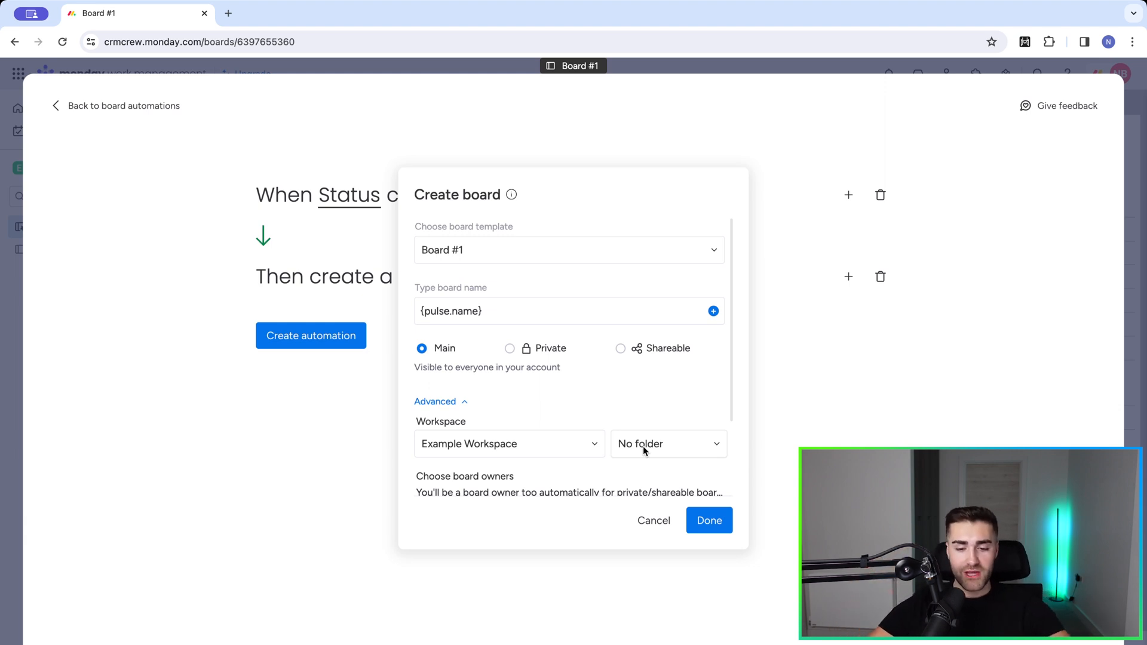
pyautogui.moveTo(545, 310)
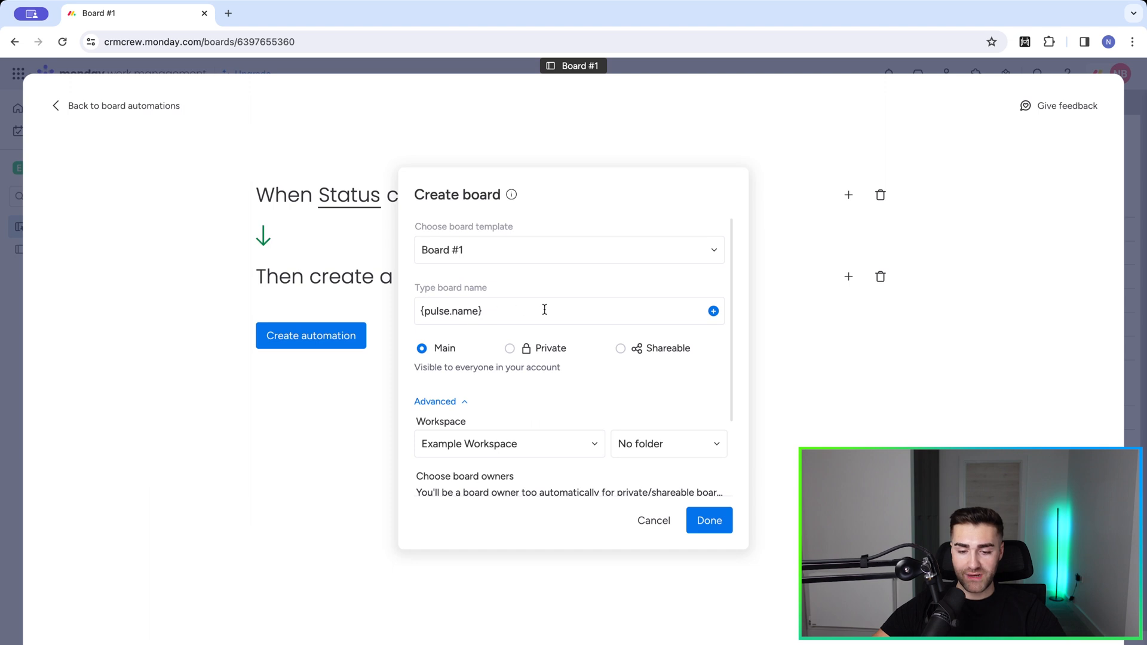
# - Review the advanced options, confirm the settings, save the automation and return to Board #1
pyautogui.scroll(-3)
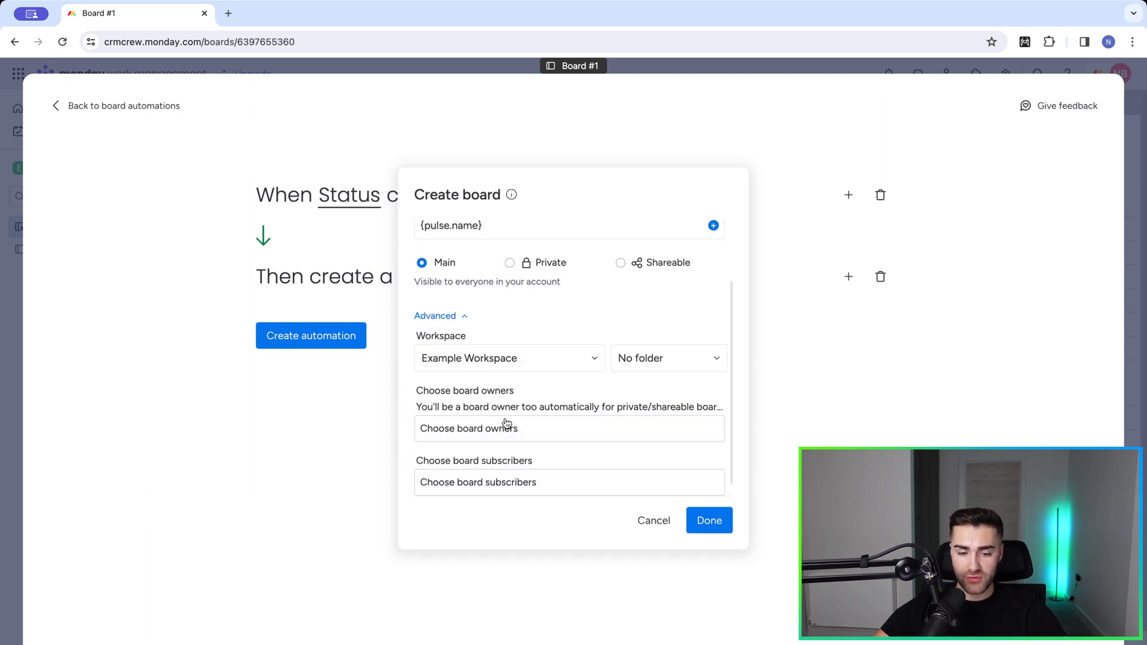
pyautogui.moveTo(451, 499)
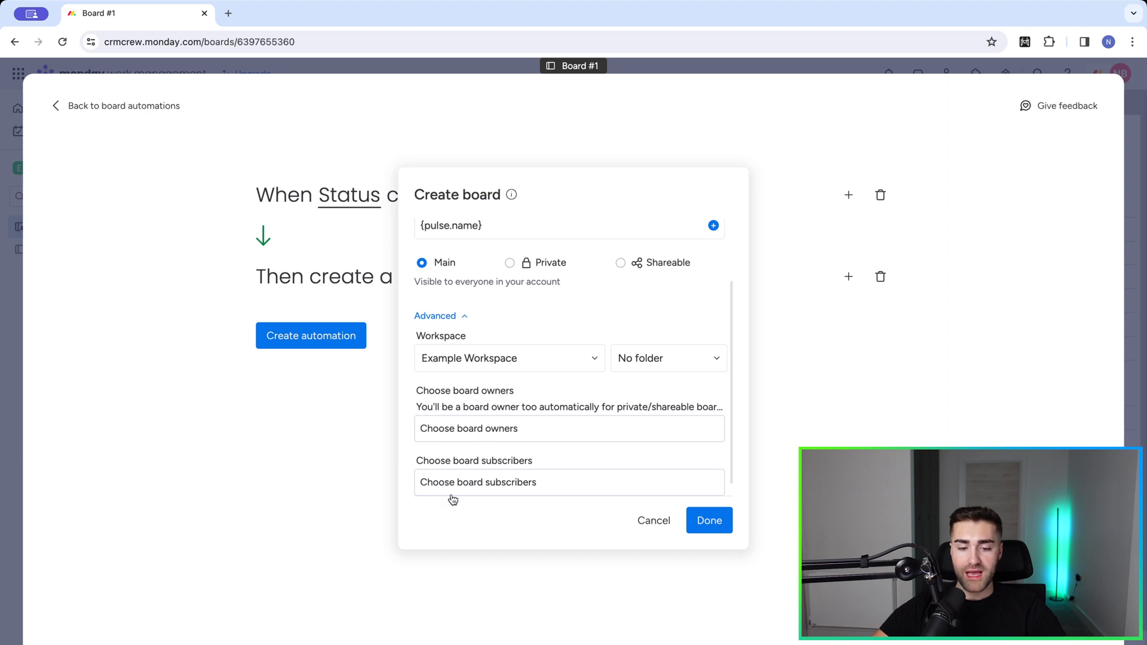
pyautogui.moveTo(461, 487)
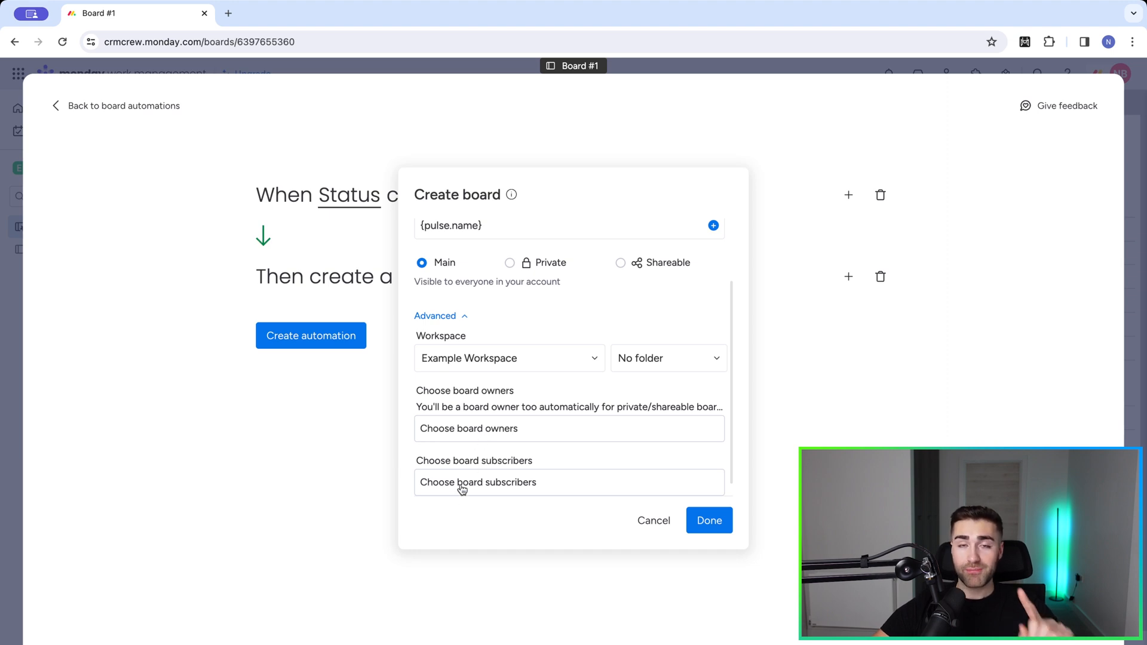
pyautogui.moveTo(473, 432)
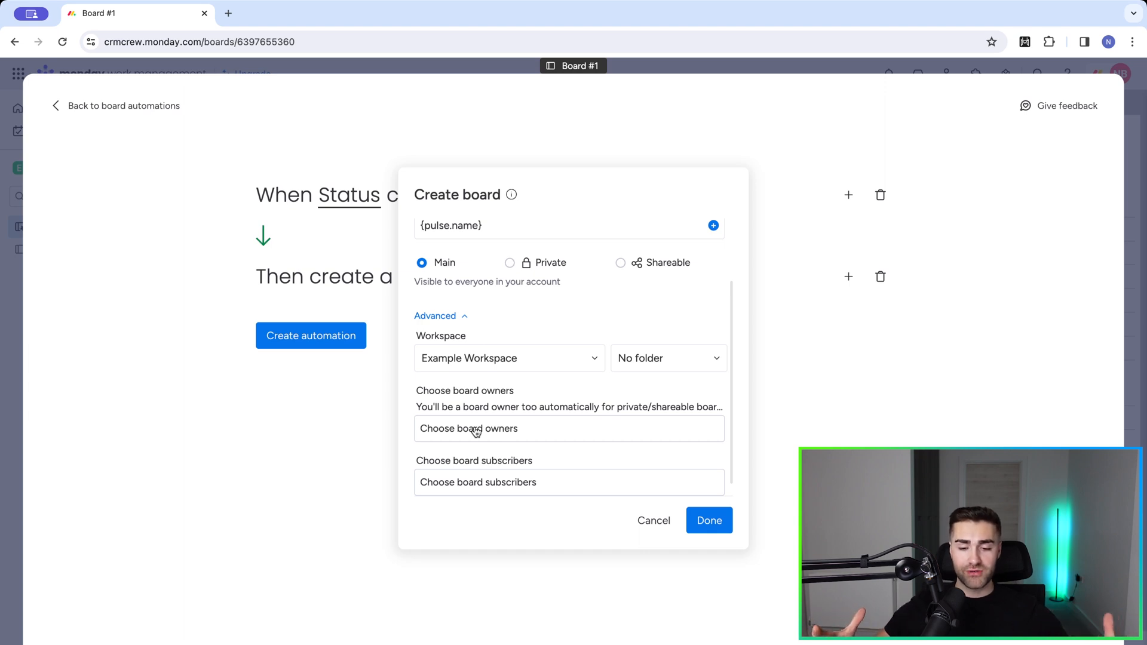
pyautogui.scroll(-3)
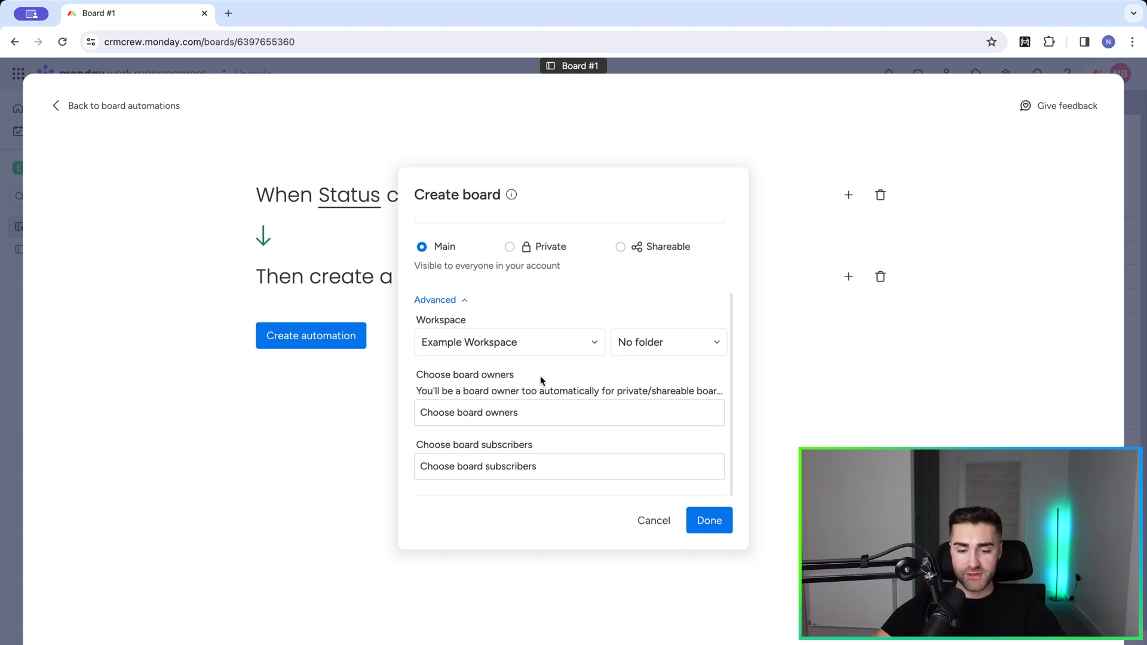
pyautogui.click(709, 521)
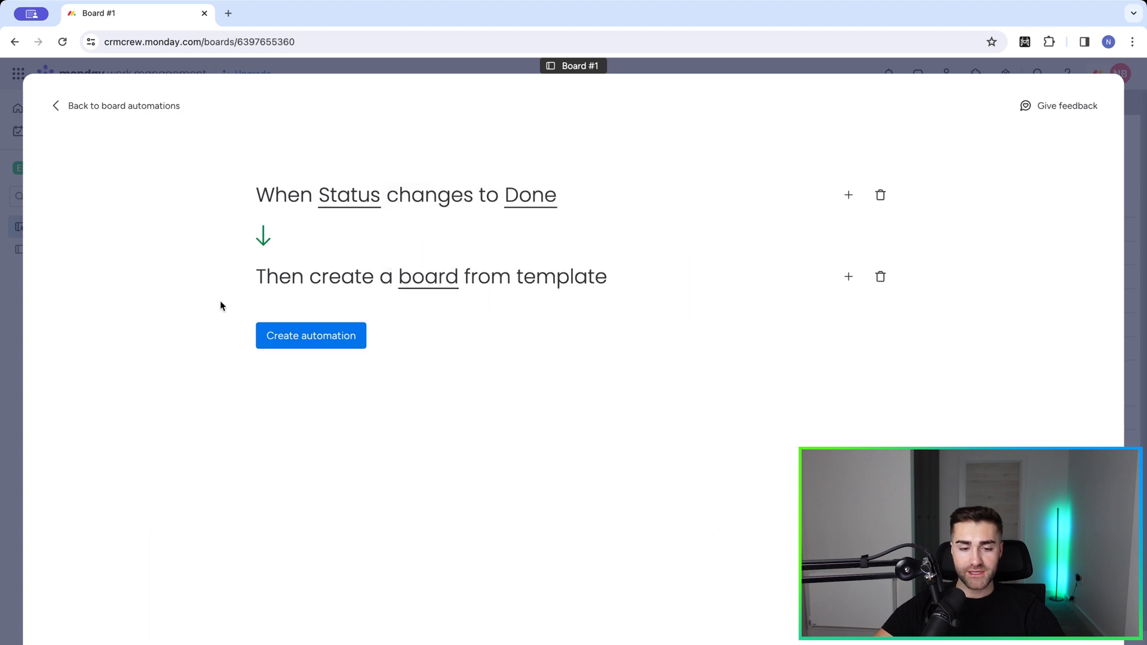
pyautogui.click(311, 334)
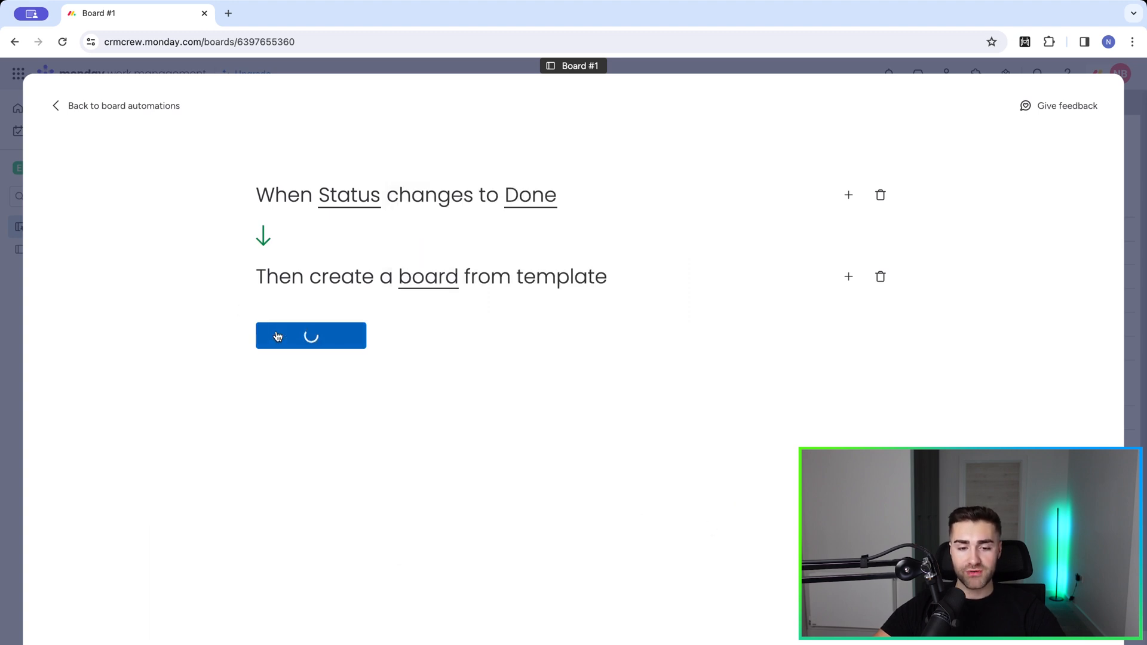
pyautogui.click(310, 336)
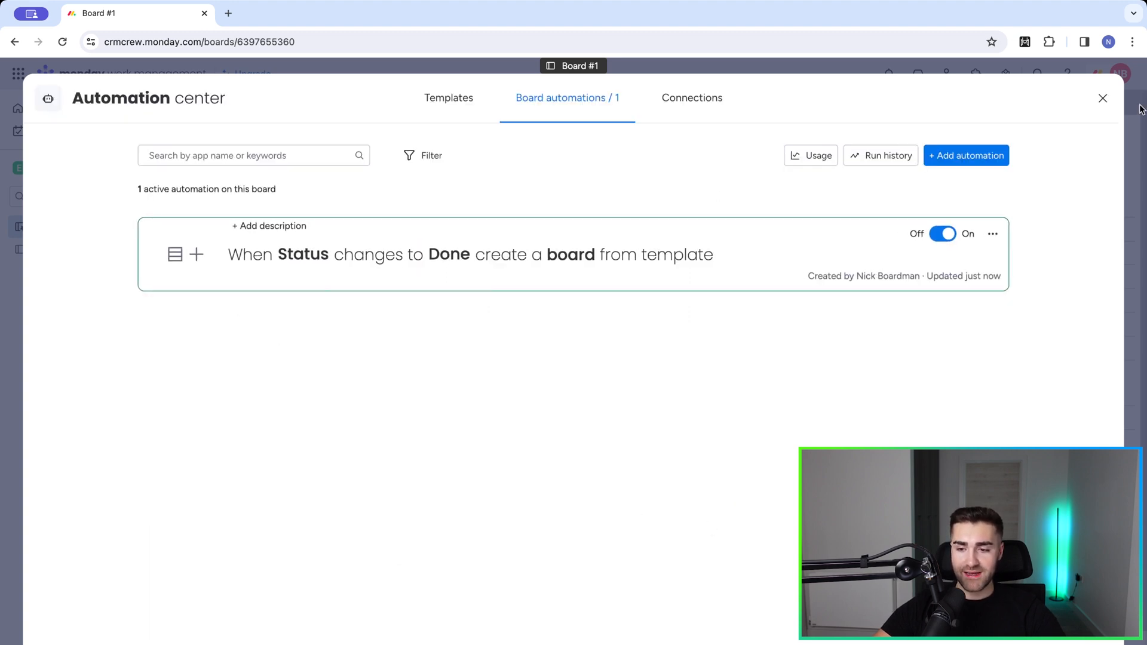
pyautogui.click(1103, 98)
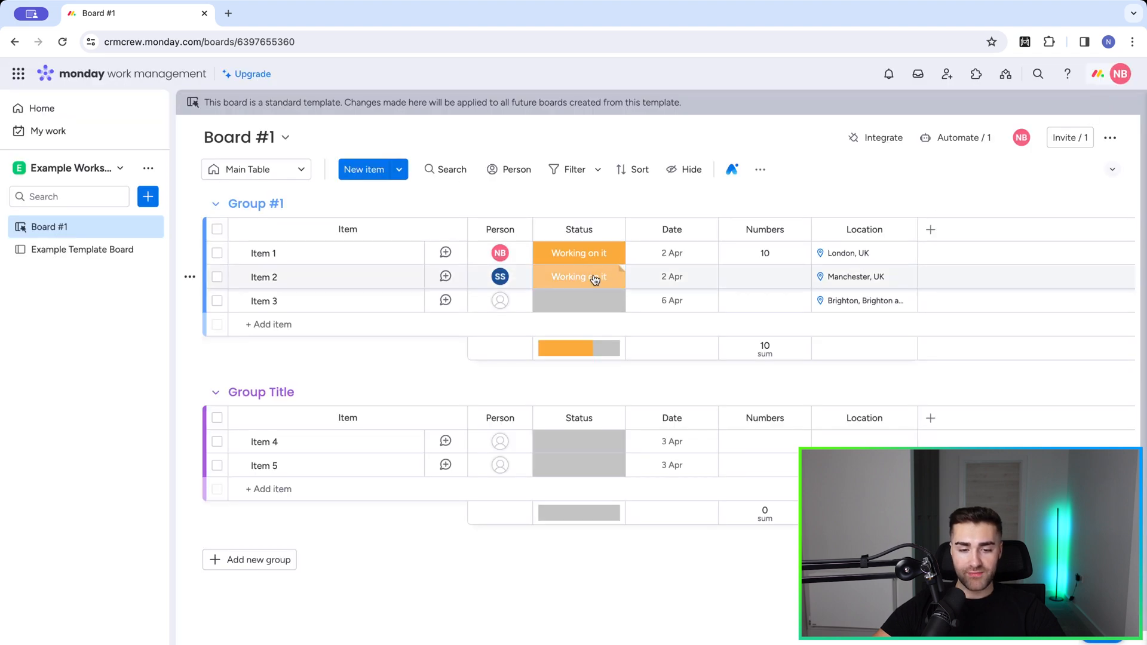
# - Set Item 2's status to Done and open the auto-generated Item 2 board
pyautogui.click(580, 277)
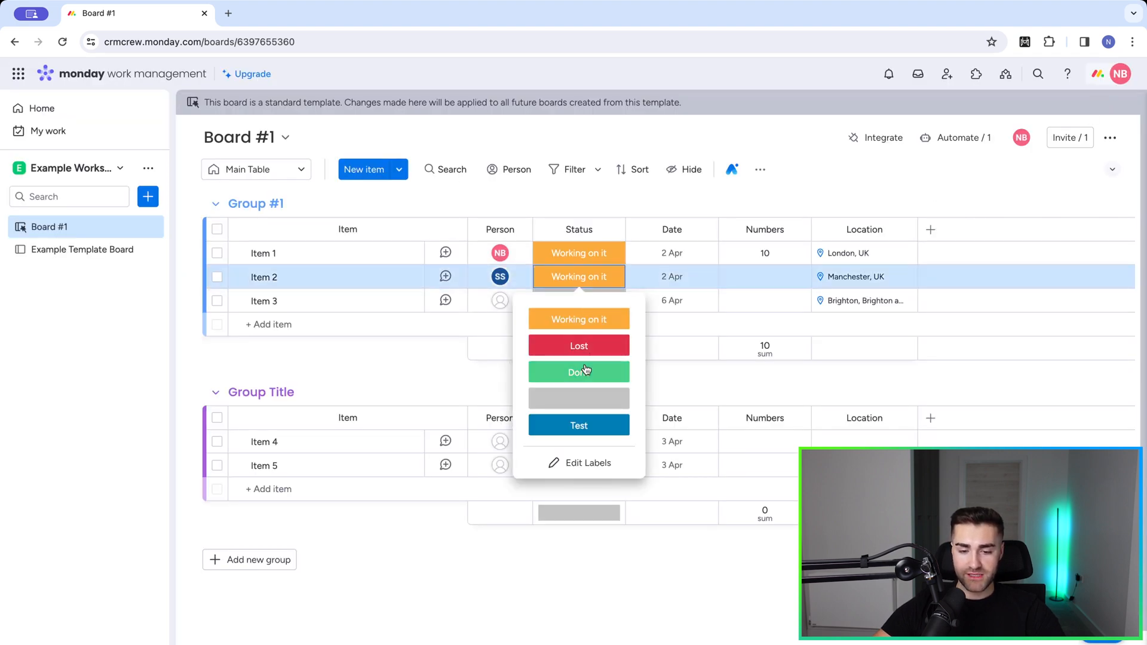
pyautogui.click(580, 371)
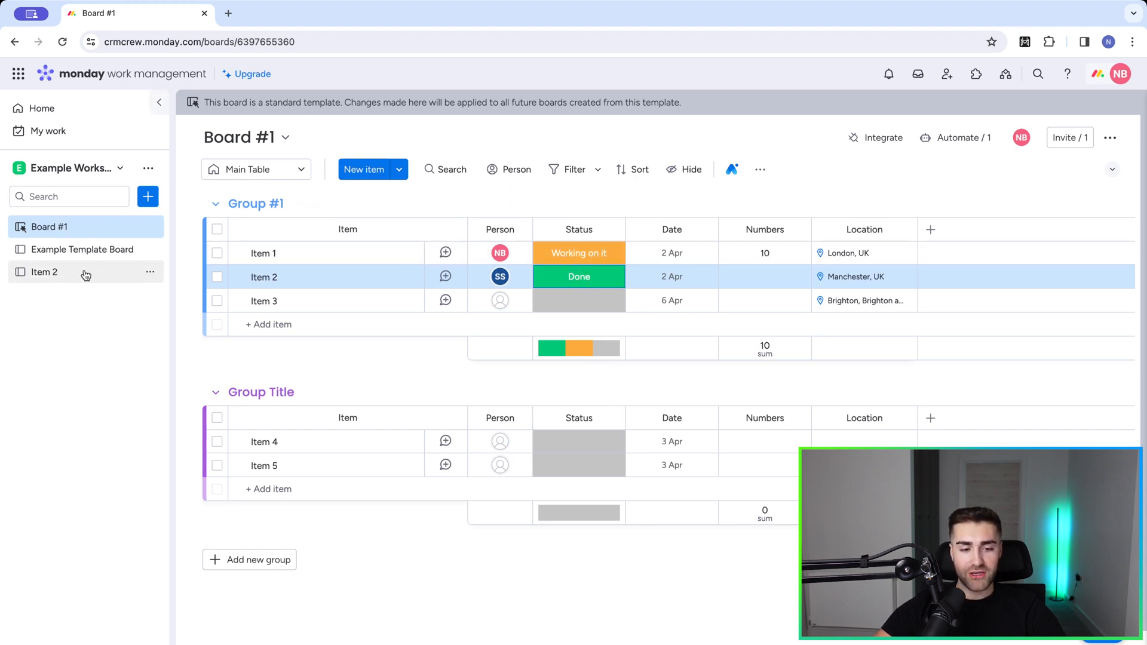
pyautogui.moveTo(60, 279)
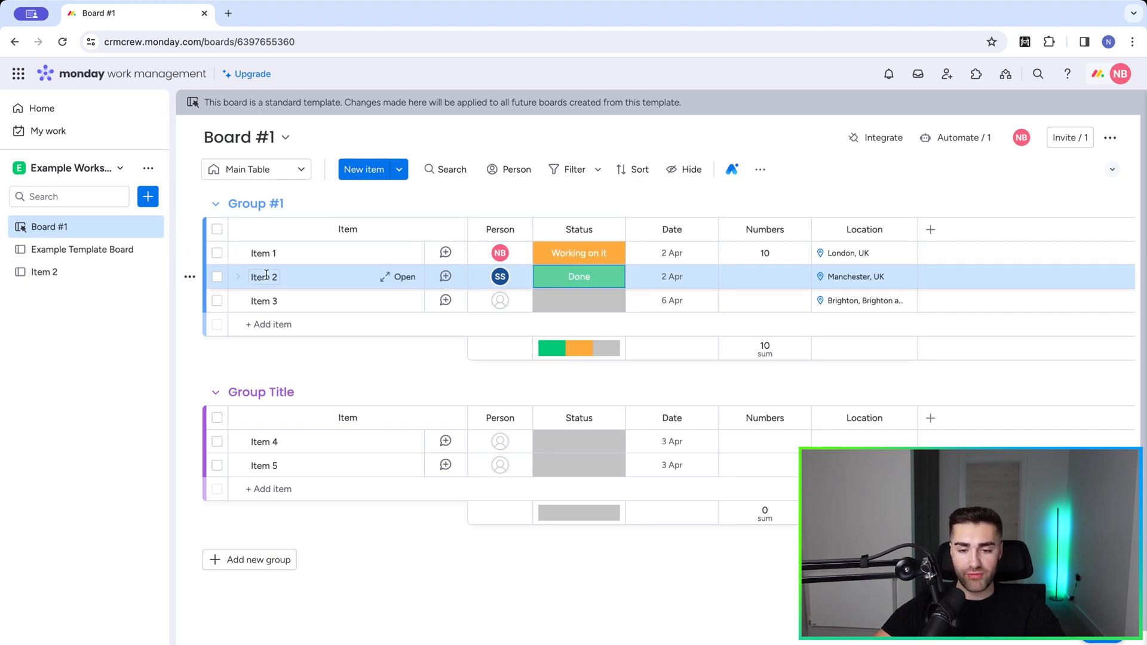
pyautogui.click(45, 272)
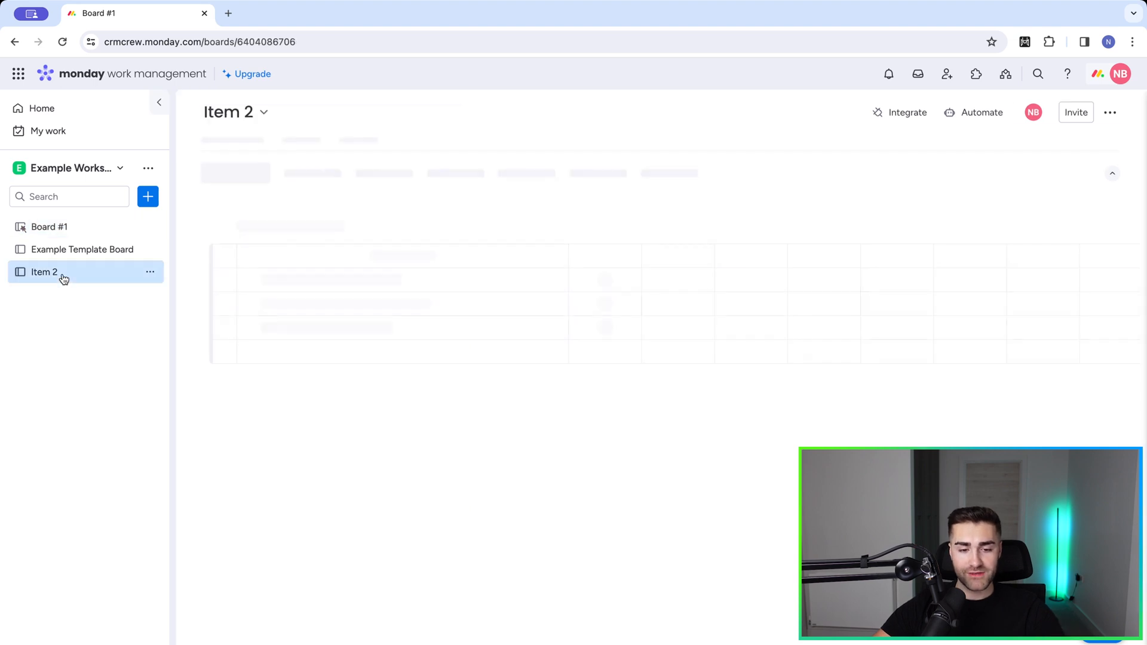
pyautogui.click(43, 273)
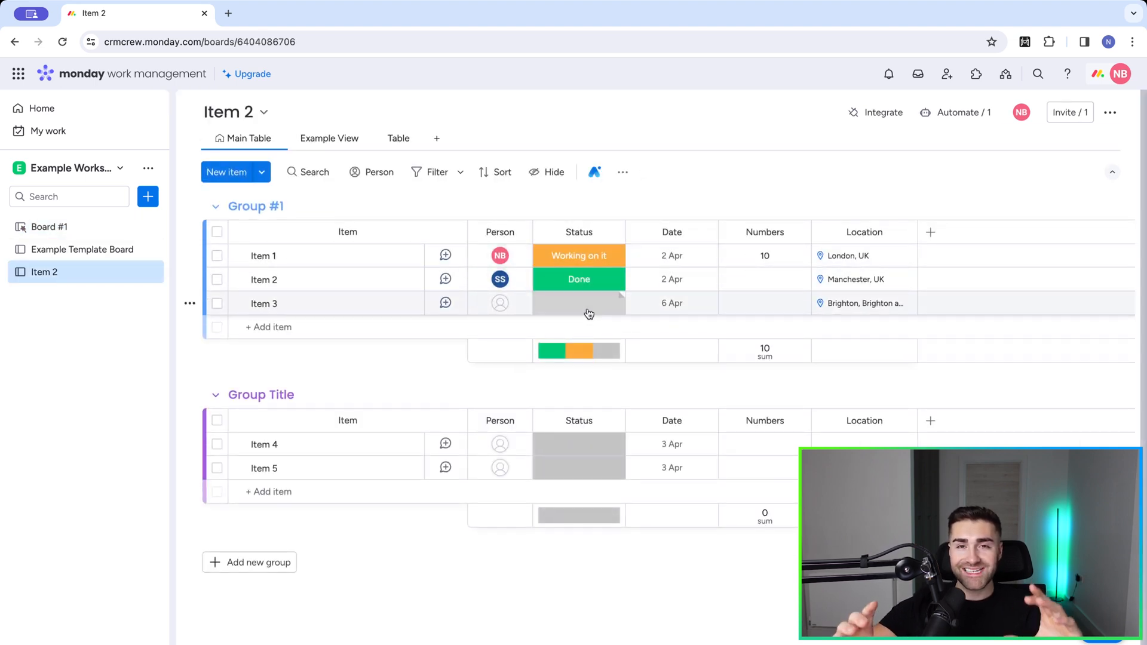